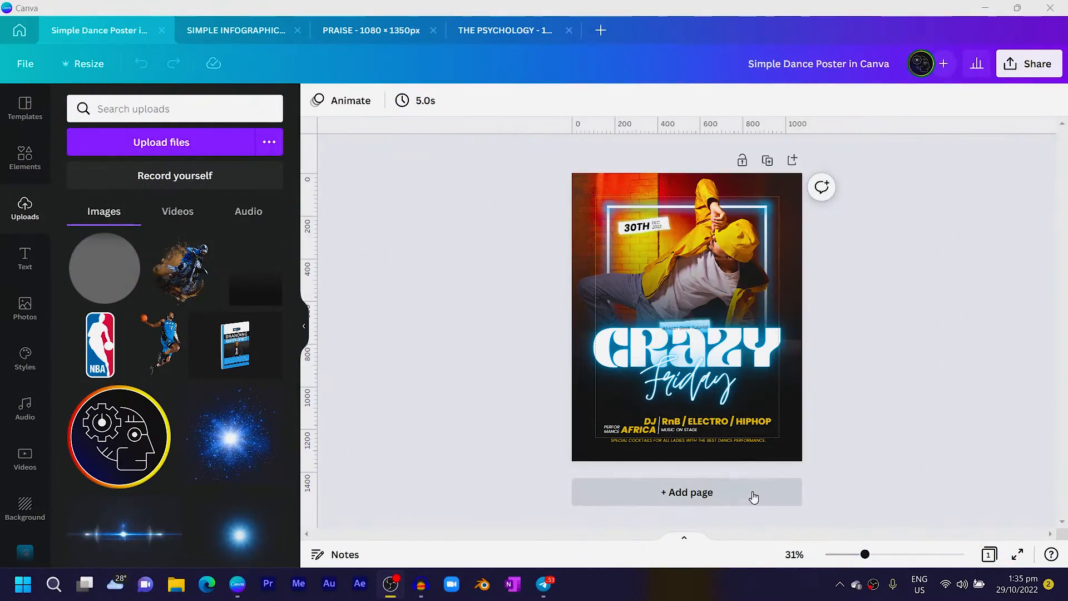
Step: Add a blank page below the poster and show its background colour choices
click(686, 492)
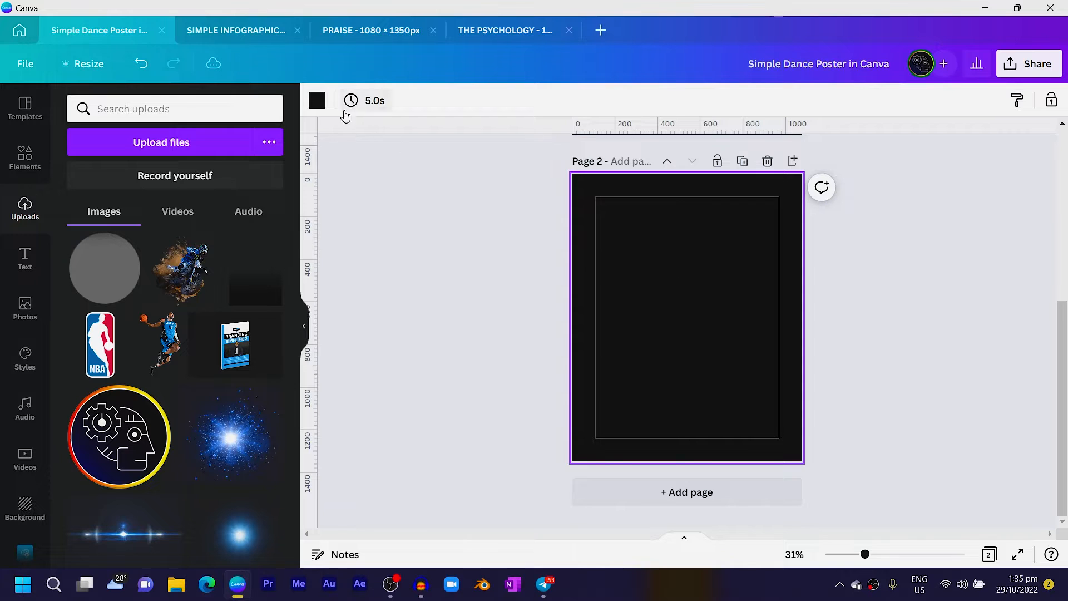
click(316, 100)
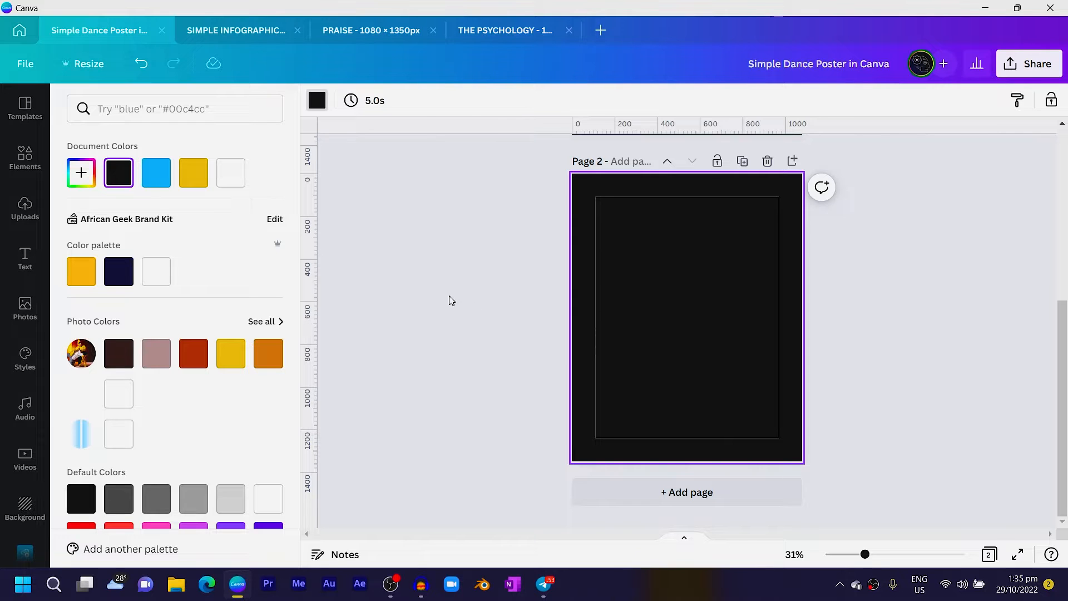
Step: Add the crouching dancer photo from Recently used photos onto page 2
click(24, 157)
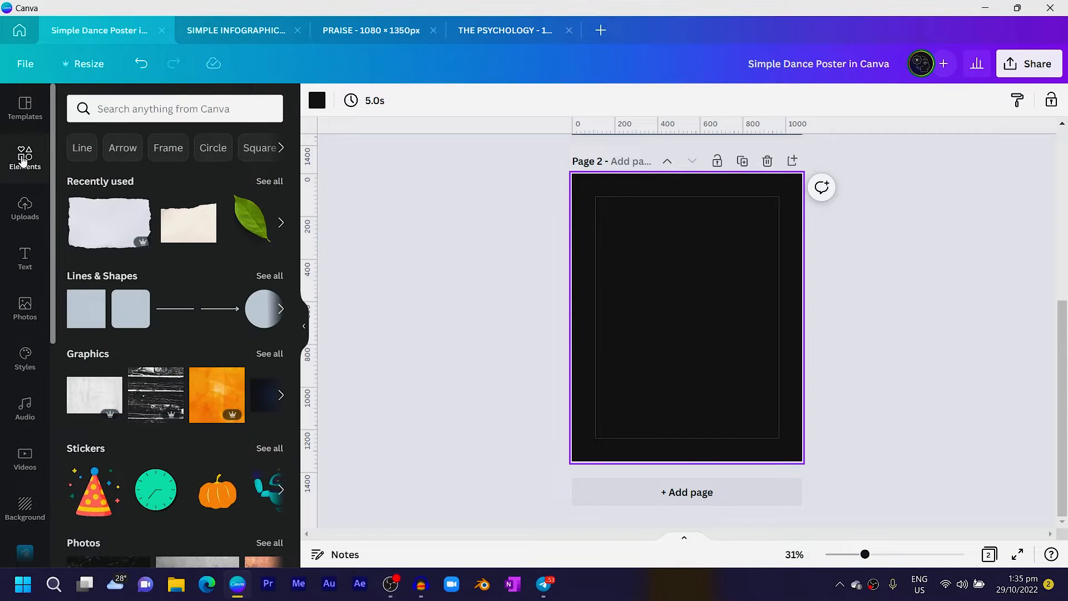
click(24, 308)
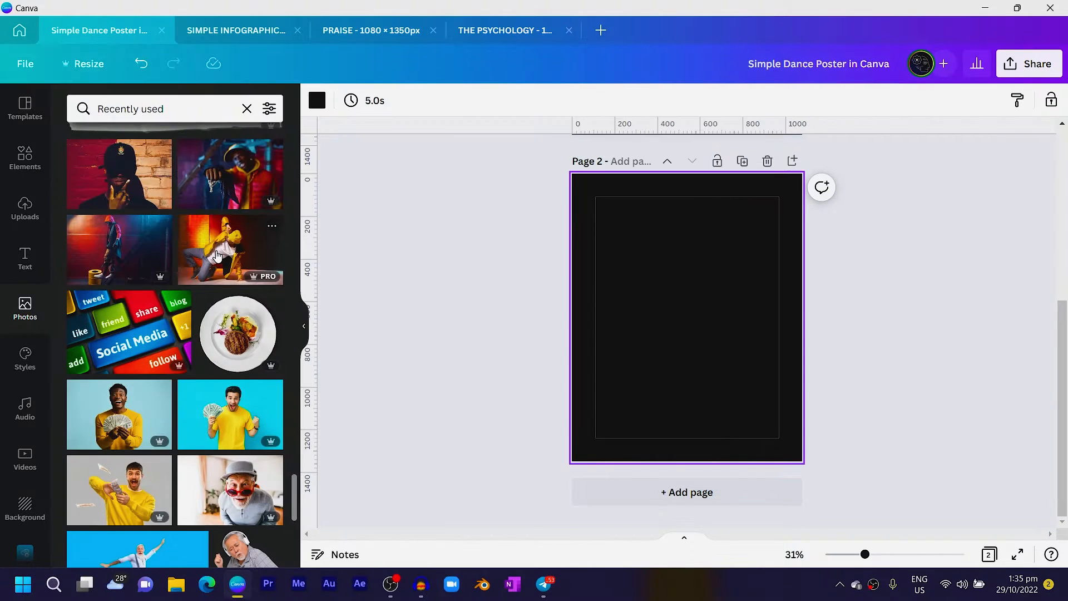
click(229, 251)
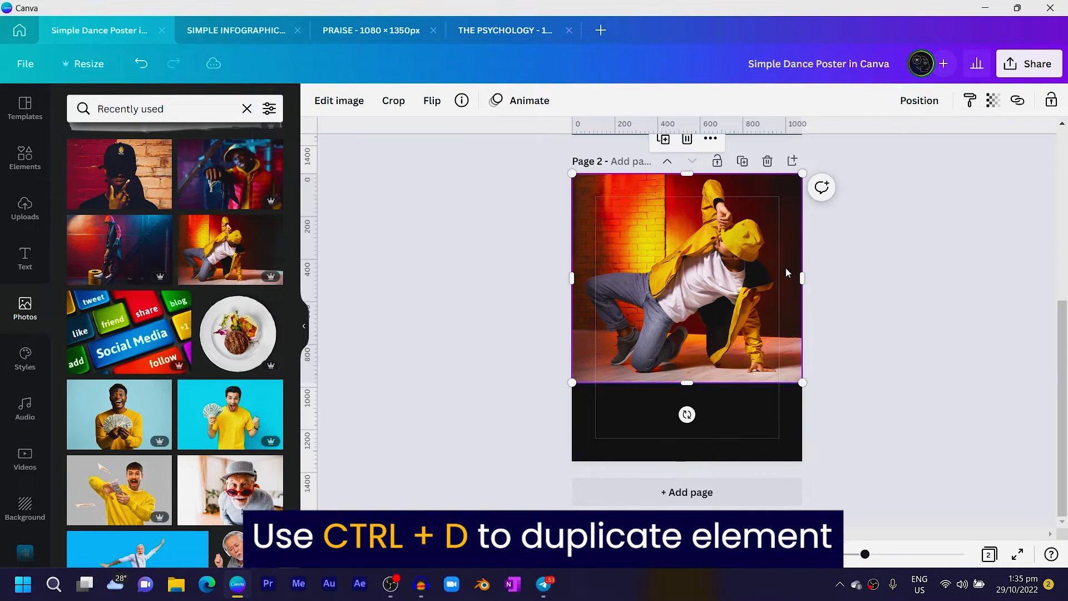
Step: Run Background Remover on the dancer photo from Edit image
click(339, 100)
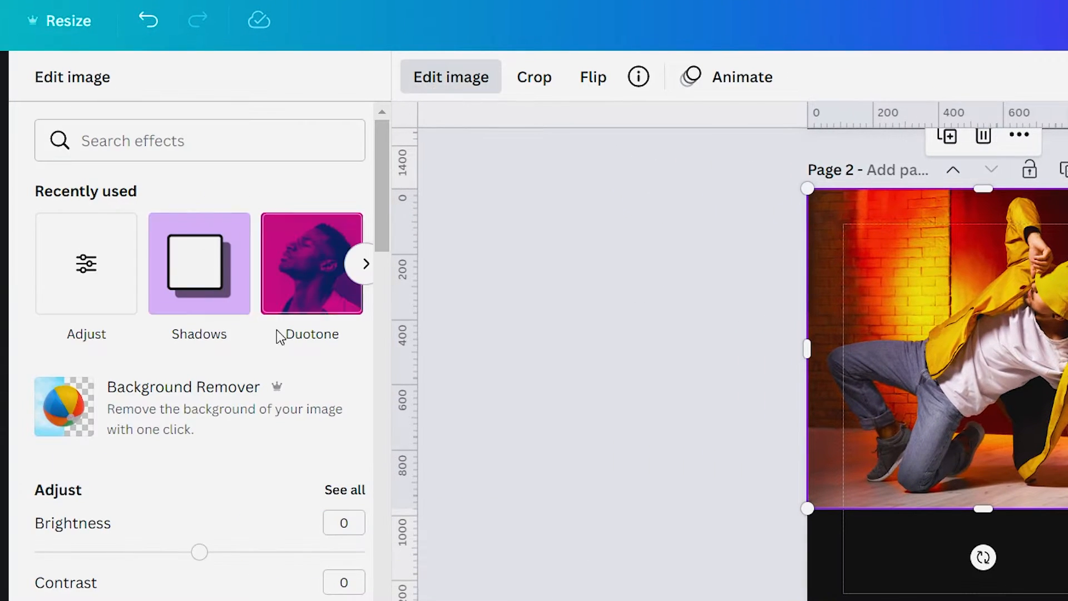
mouse_move(218, 409)
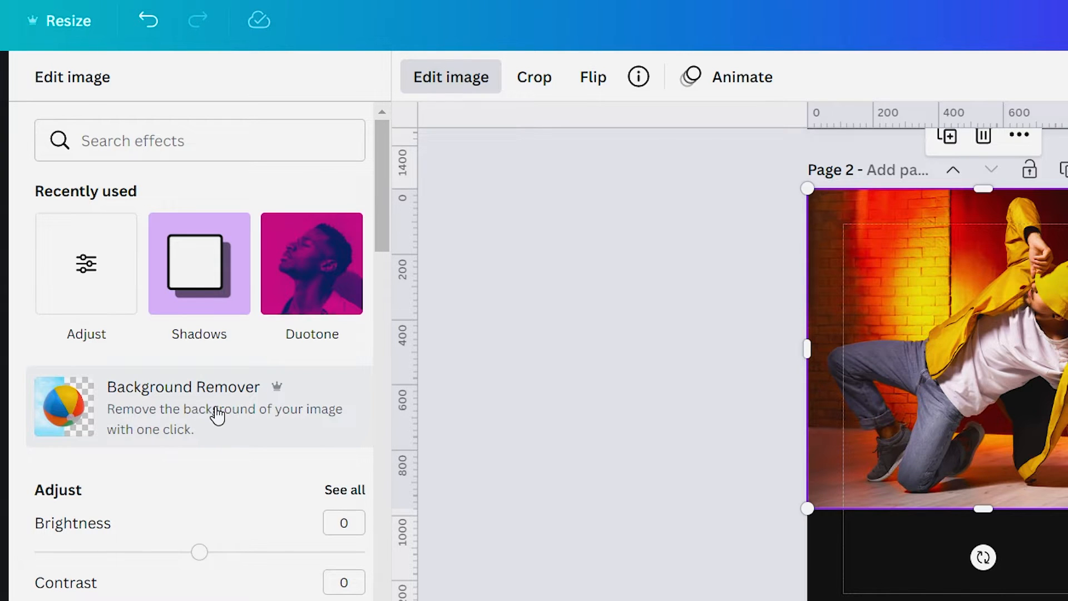
click(183, 407)
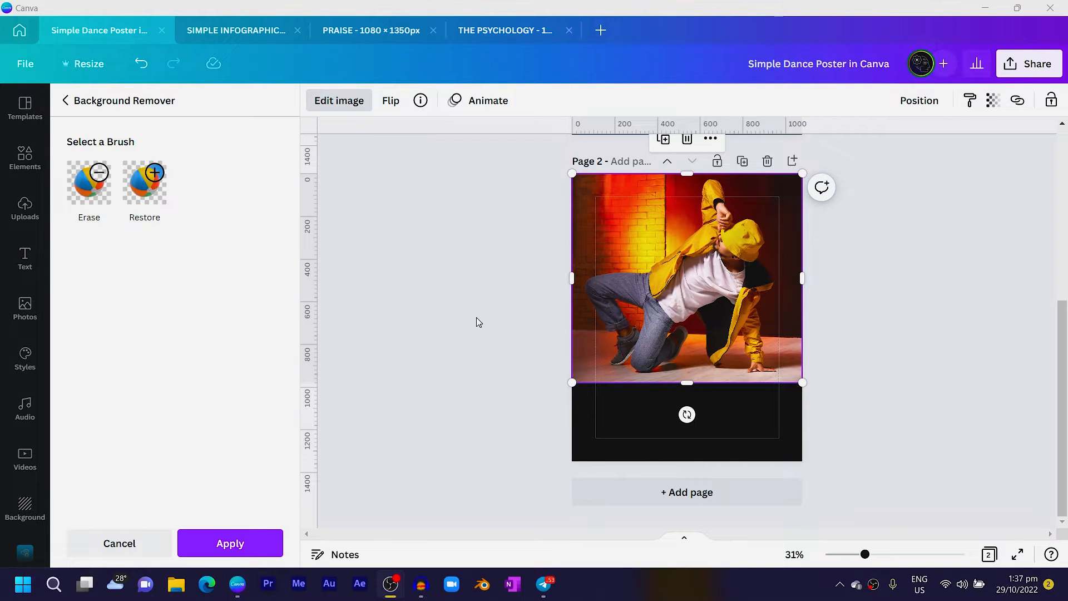
Step: Leave the background remover and arrange white lines as a top-and-sides frame over the dancer
click(25, 308)
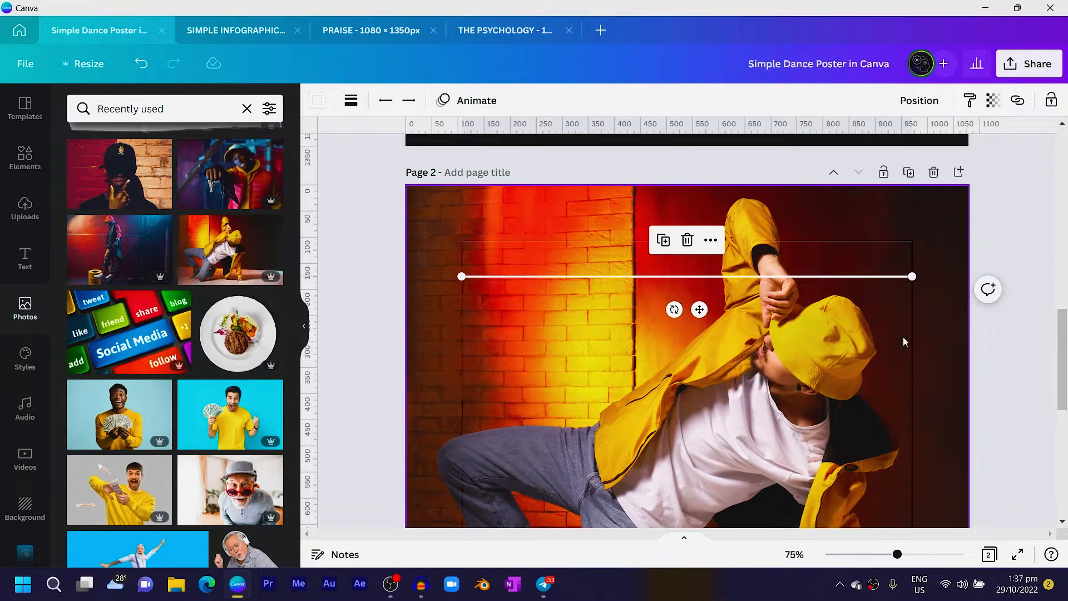
mouse_move(919, 280)
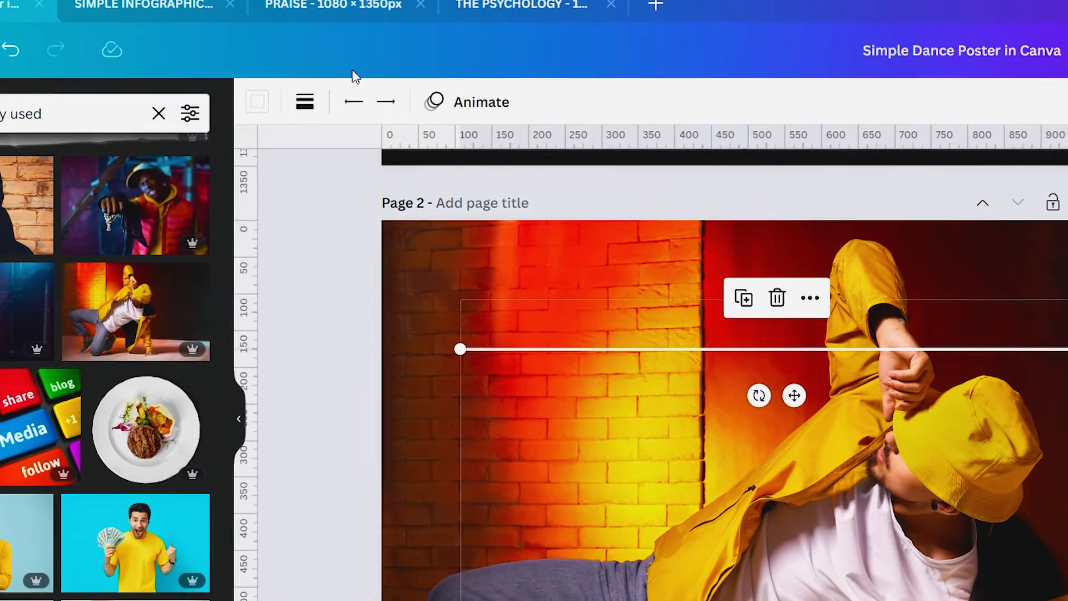
click(303, 101)
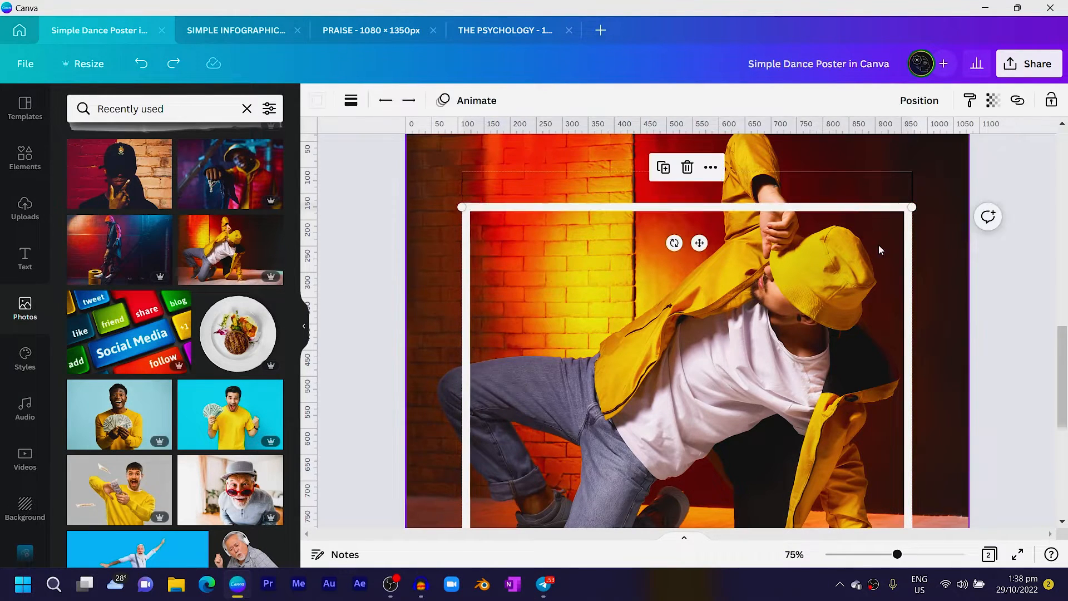
Step: Finish the frame lines and place a grouped copy on a new third page
click(462, 272)
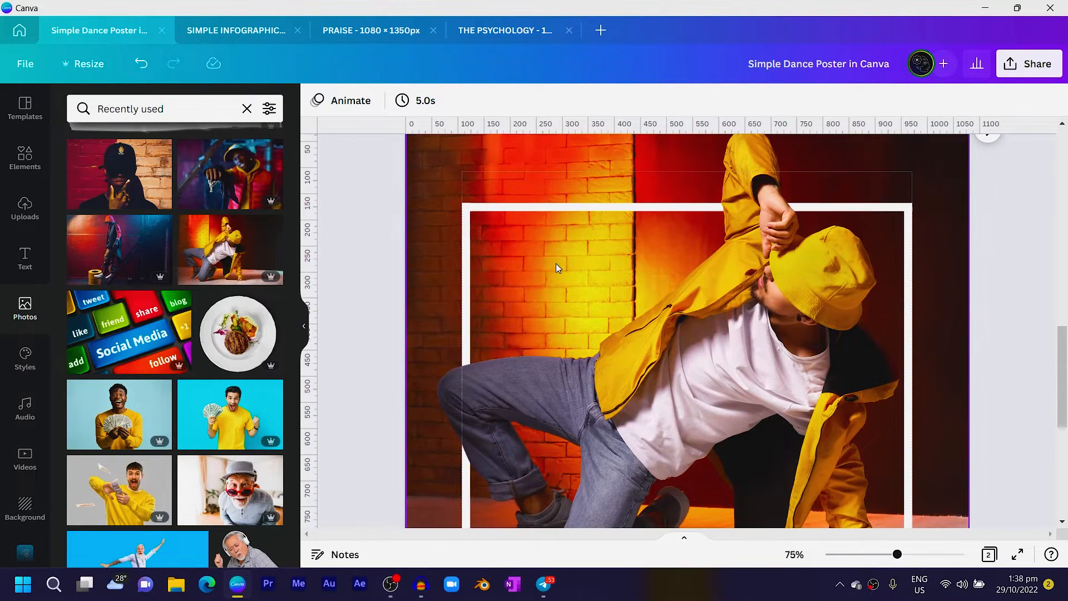
scroll(down, 3)
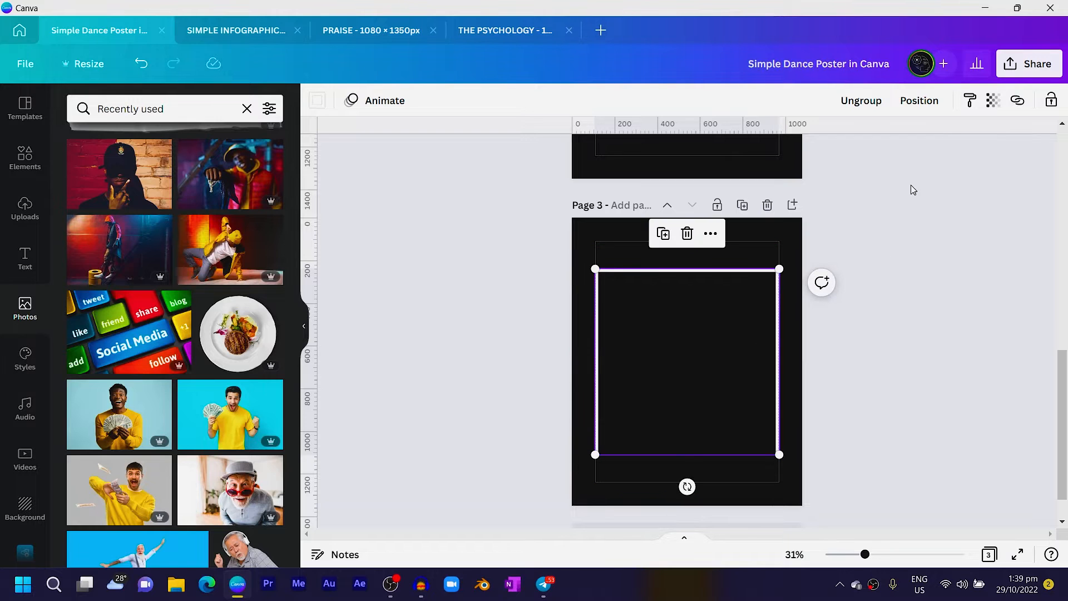
mouse_move(890, 102)
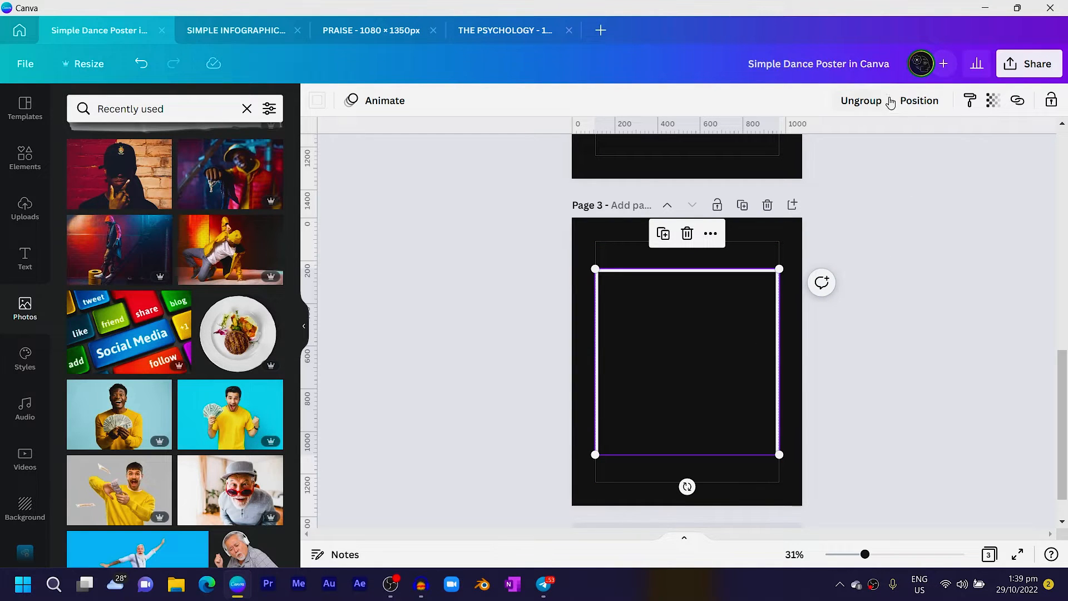
Step: Download only page 3 as a PNG with a transparent background
click(1027, 63)
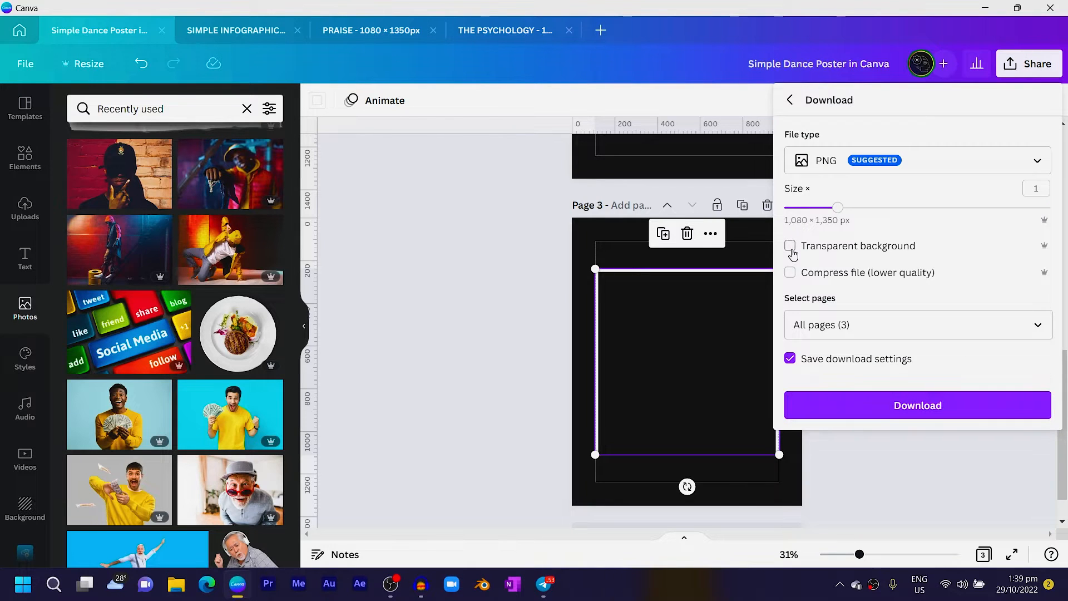
click(917, 323)
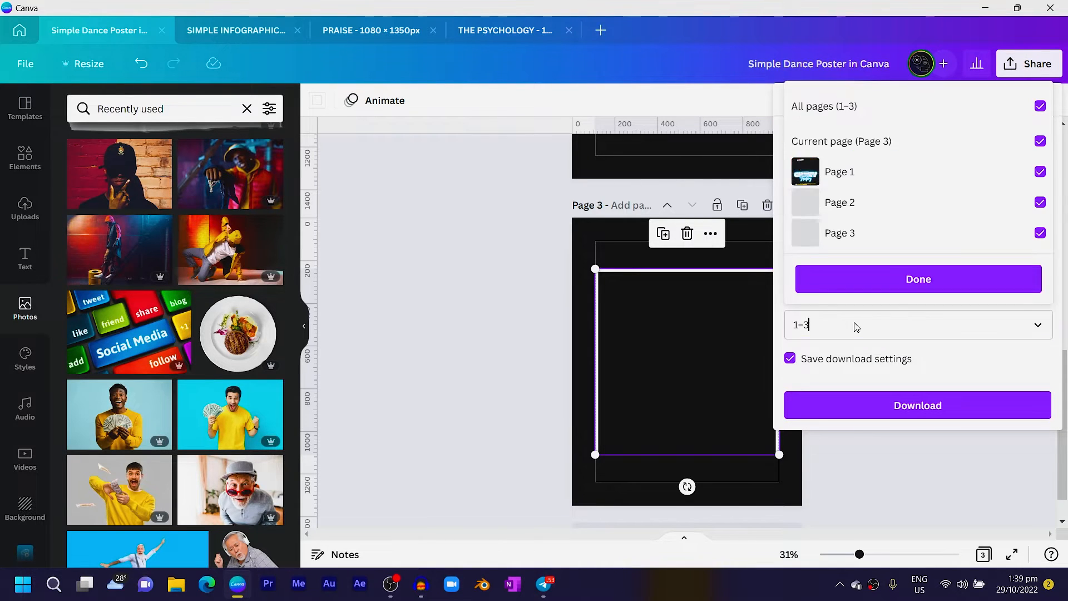
click(1039, 105)
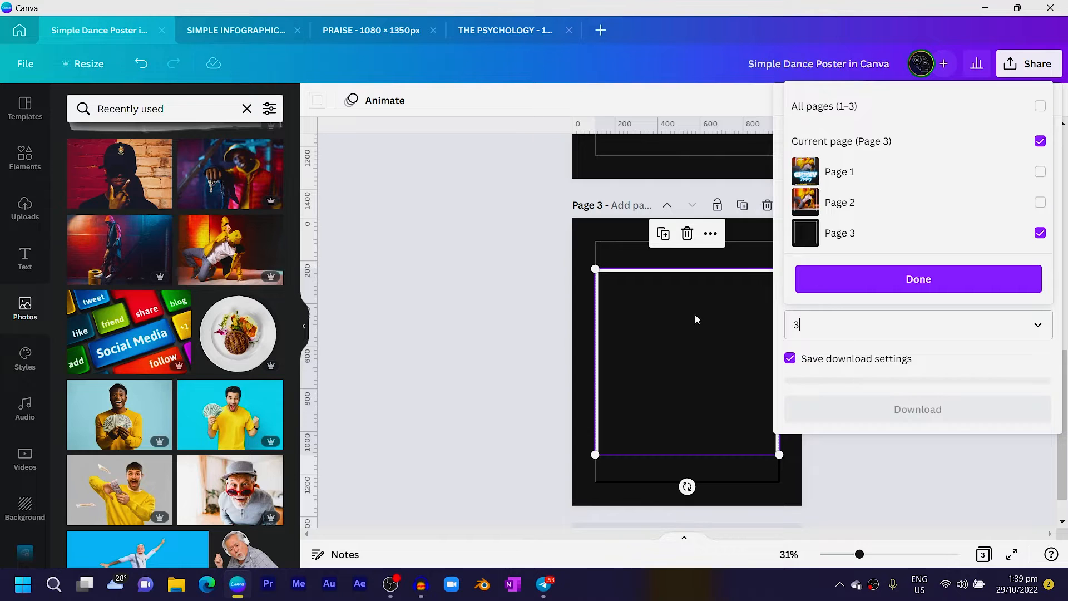
click(918, 278)
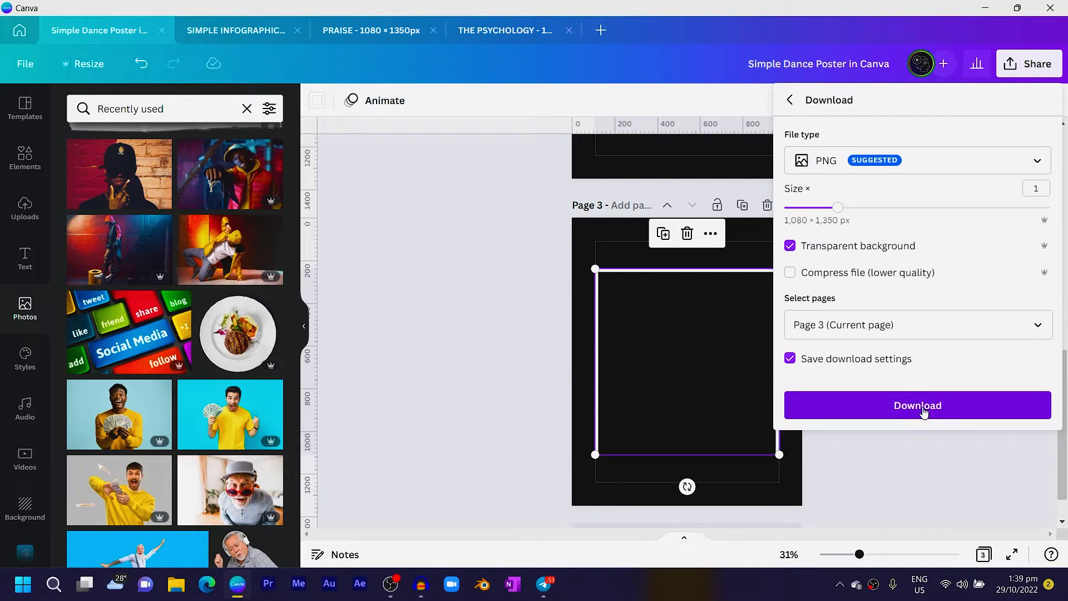
click(917, 405)
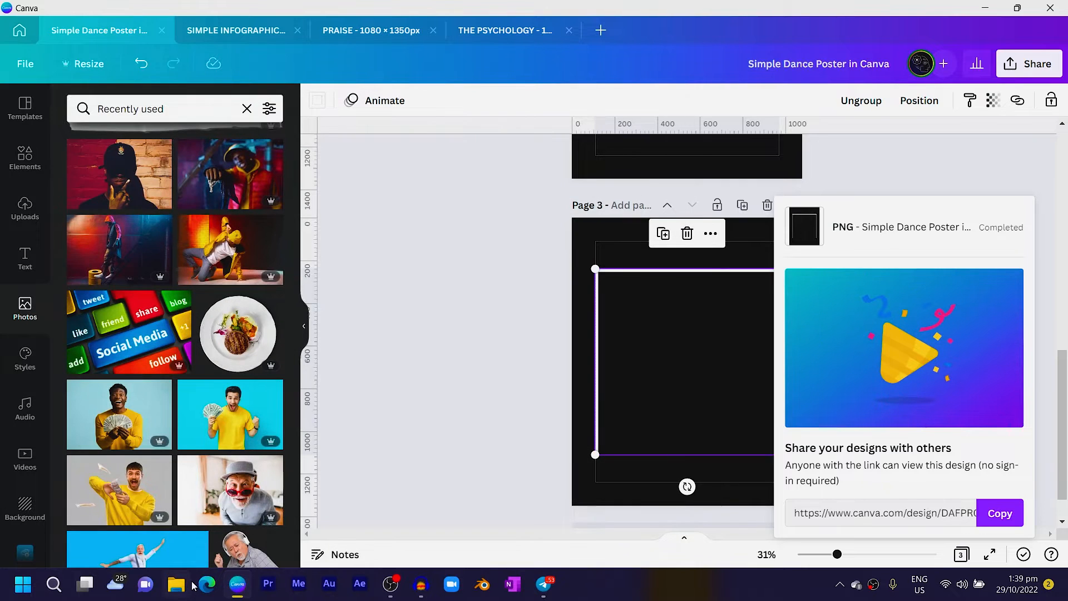
mouse_move(421, 388)
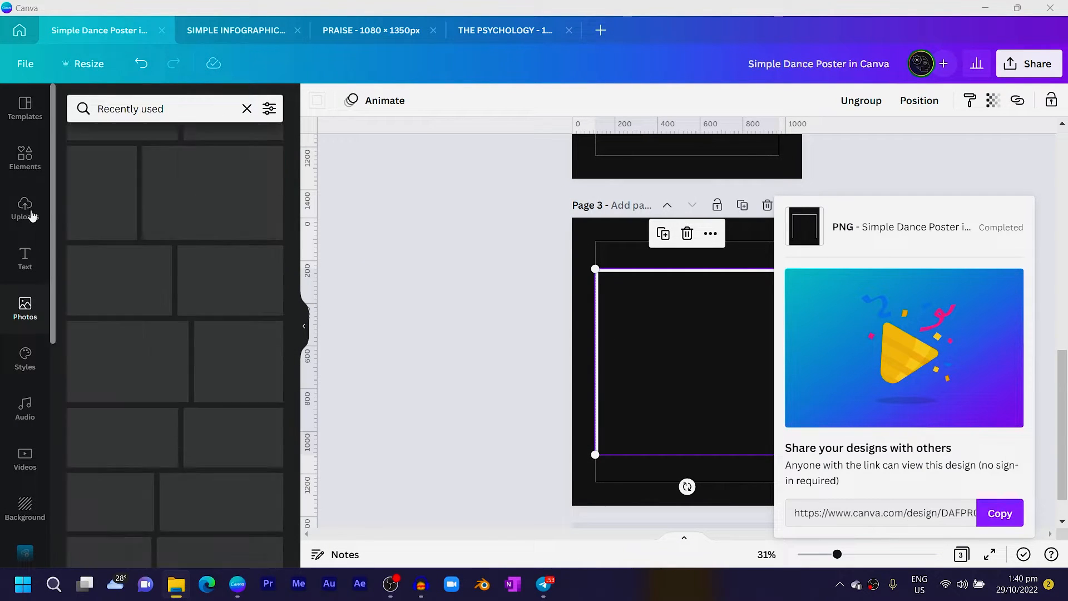
Step: Place the uploaded transparent frame PNG over the dancer page
click(24, 208)
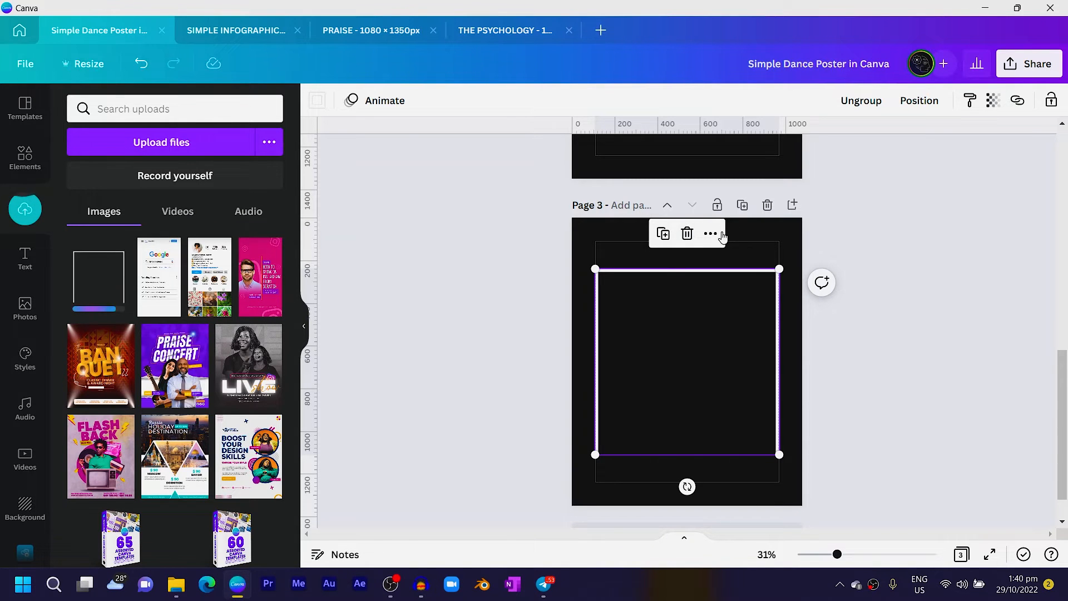
scroll(up, 3)
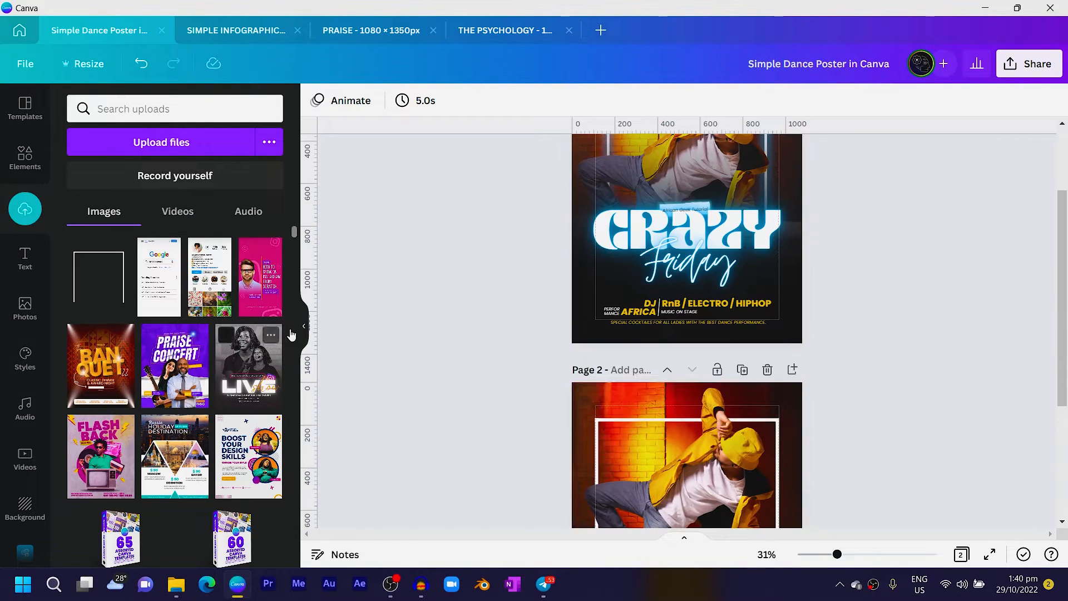
click(681, 457)
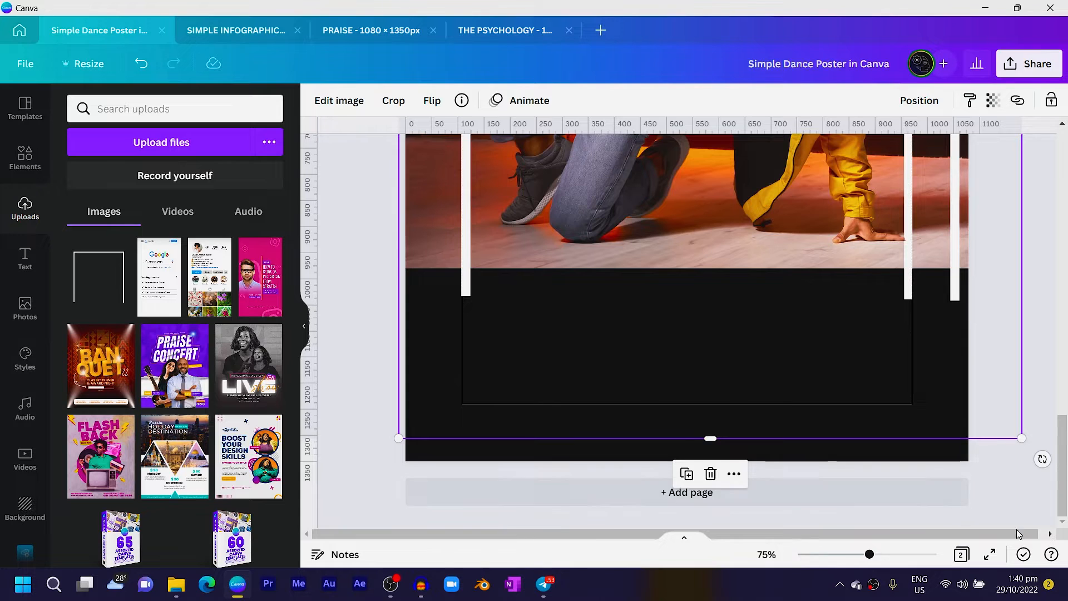
Step: Select the dancer background photo layered beneath the frame
scroll(down, 3)
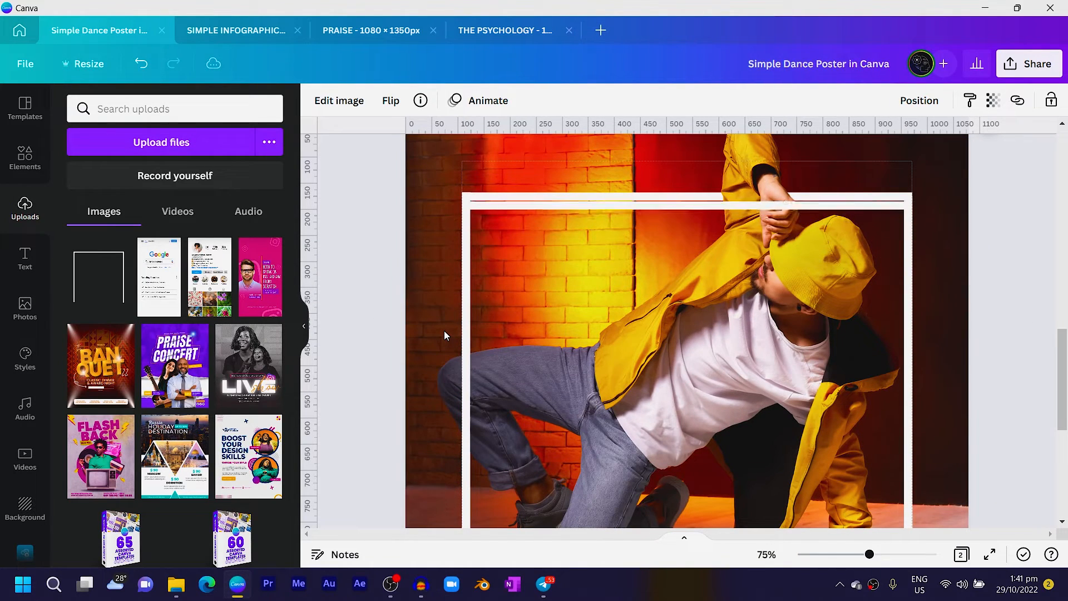
click(684, 307)
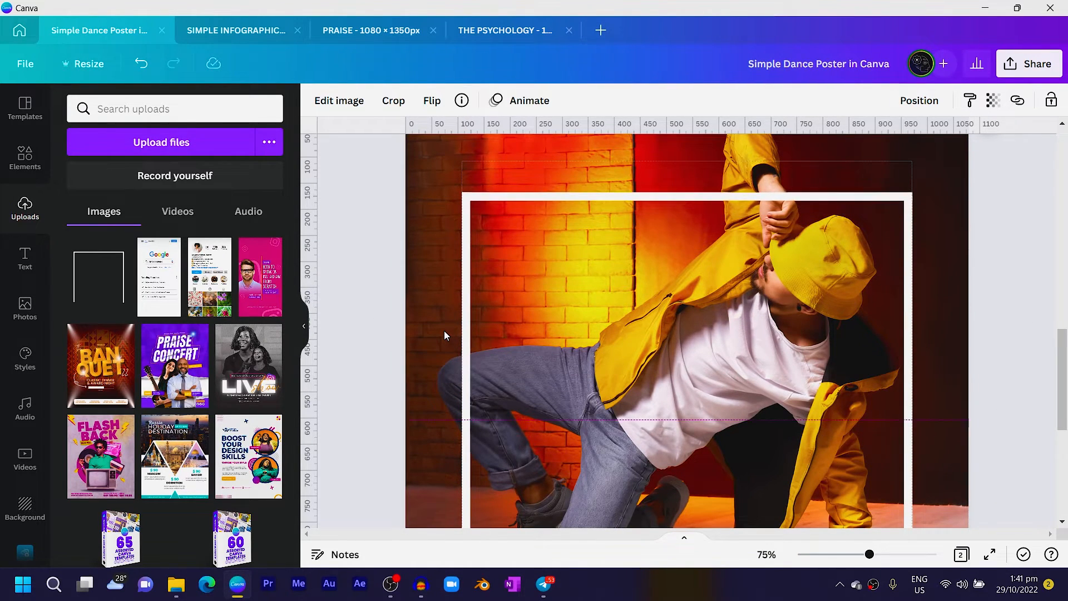
click(680, 340)
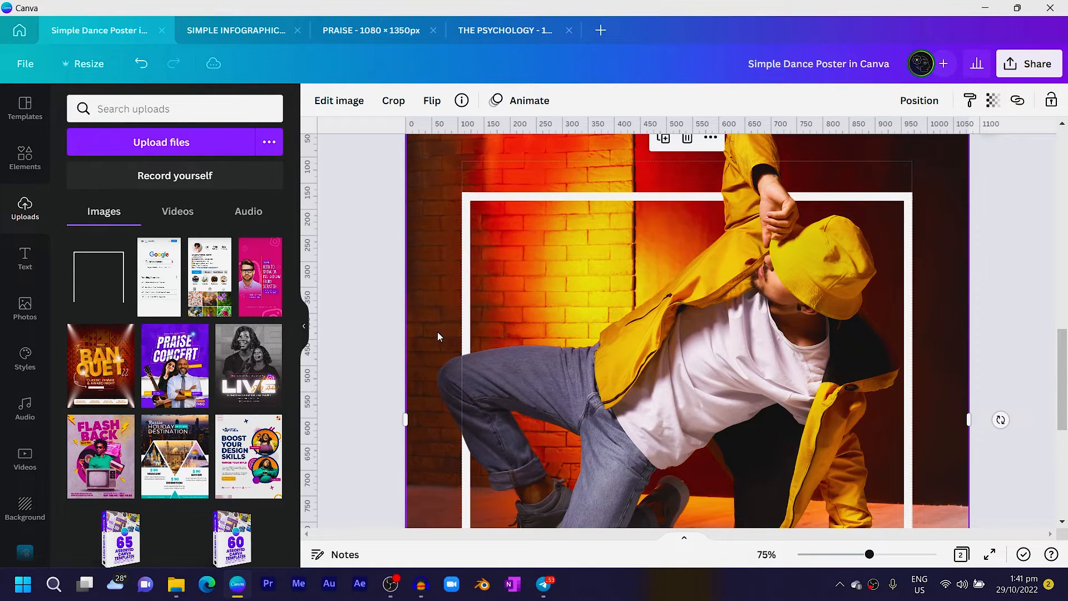
Step: Apply a blue Glow shadow to the frame with blur 12, size 14 and transparency 50
click(338, 100)
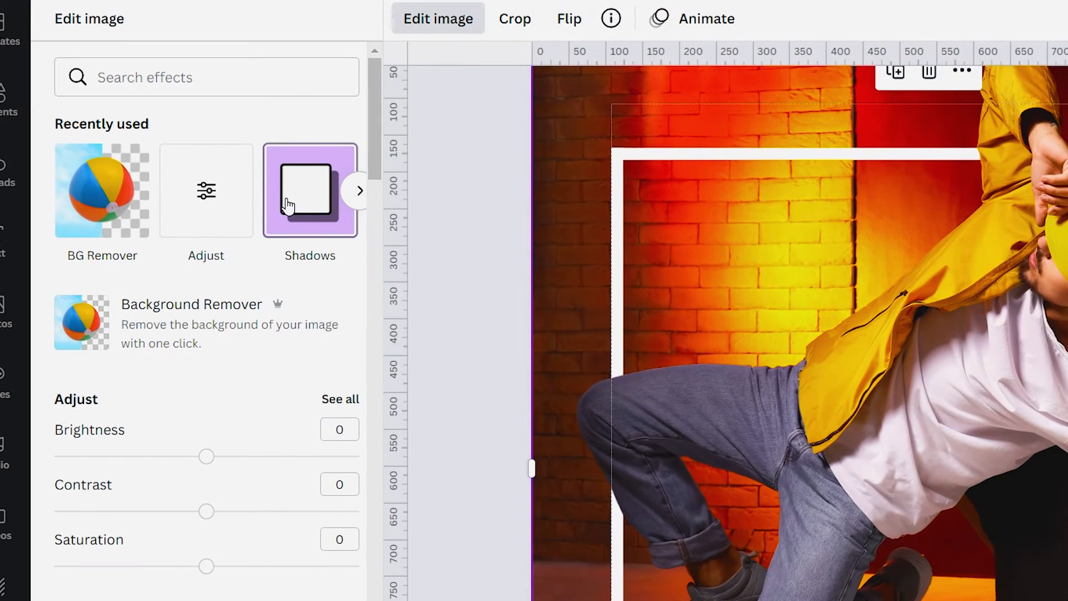
click(310, 190)
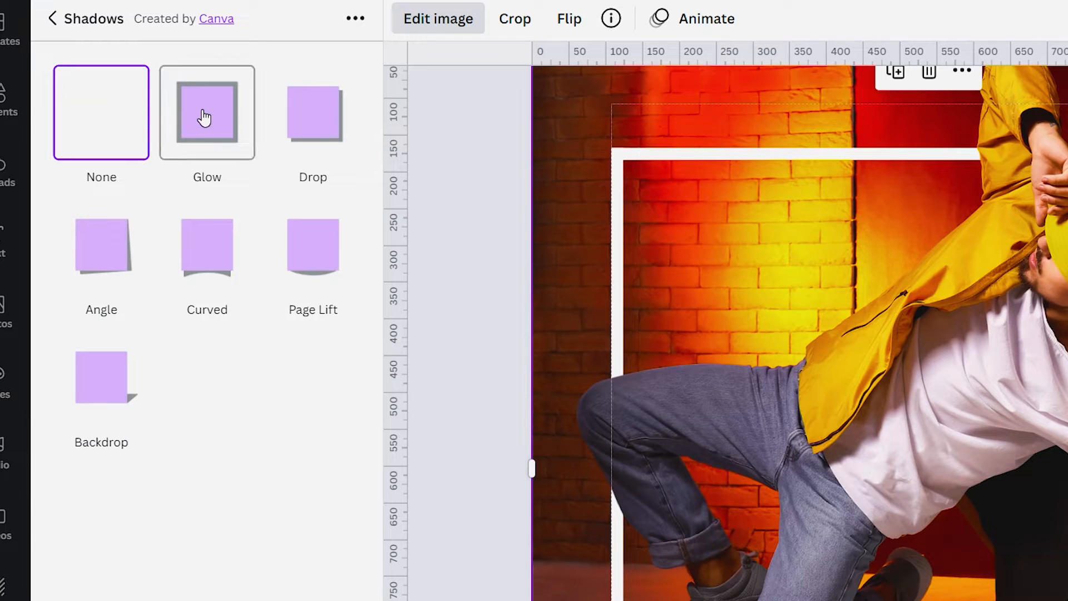
click(207, 114)
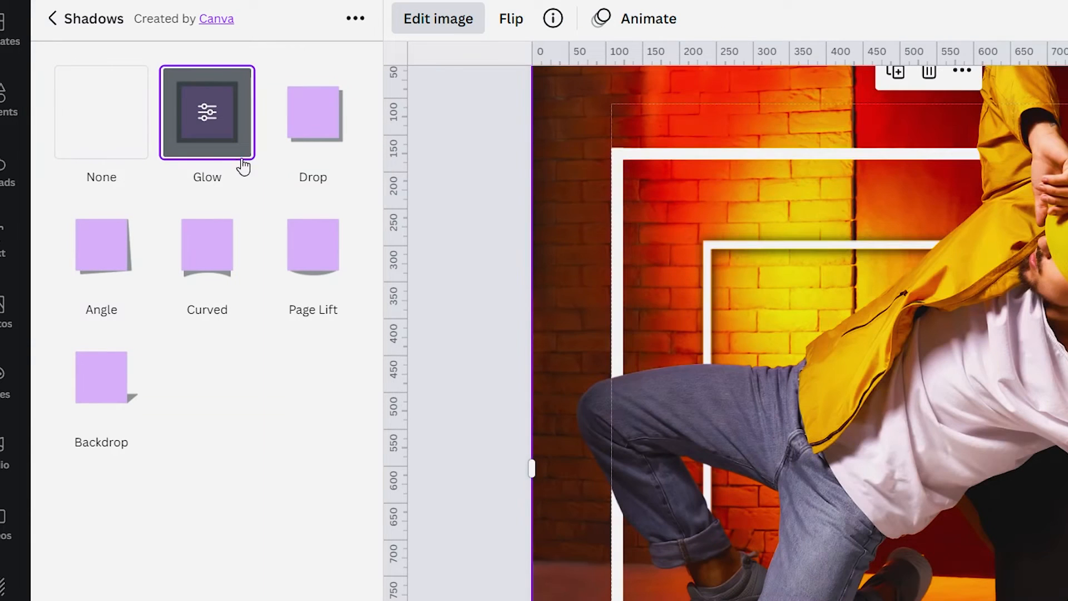
click(207, 112)
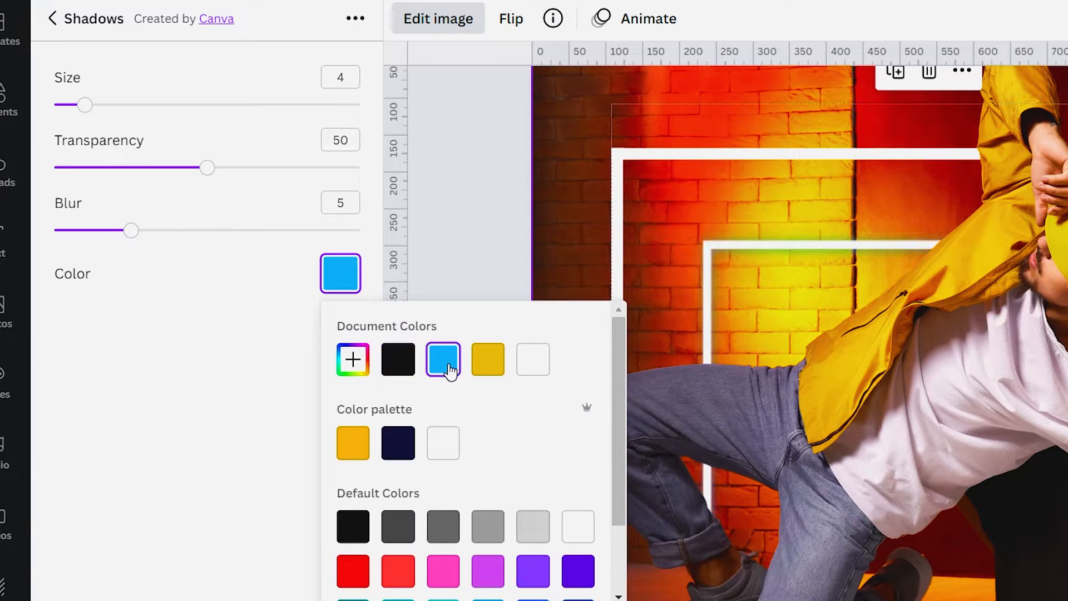
drag(131, 230, 237, 230)
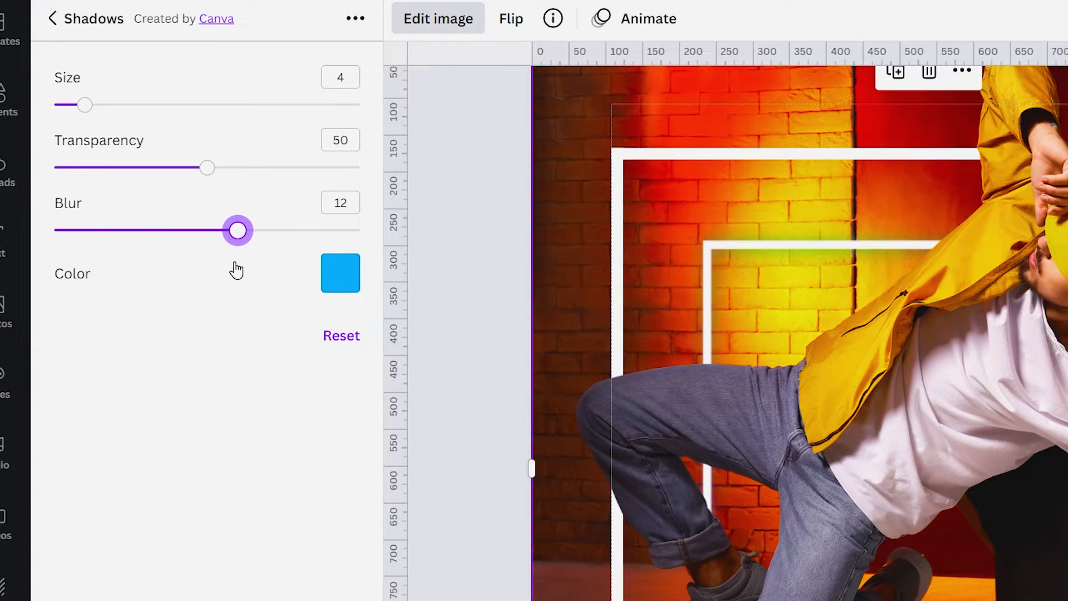
drag(83, 105, 162, 104)
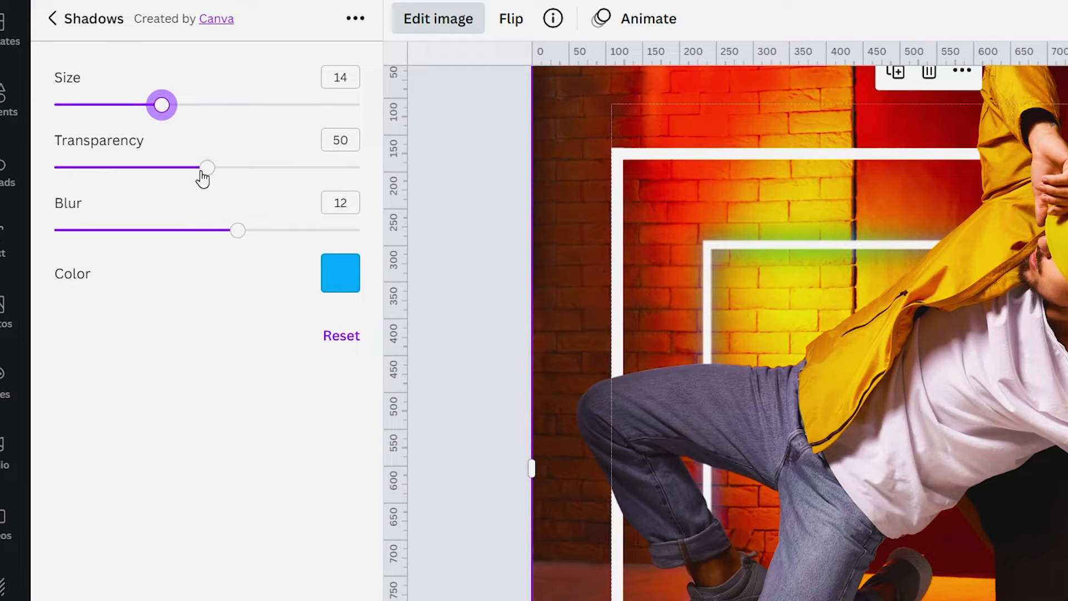
drag(208, 167, 250, 166)
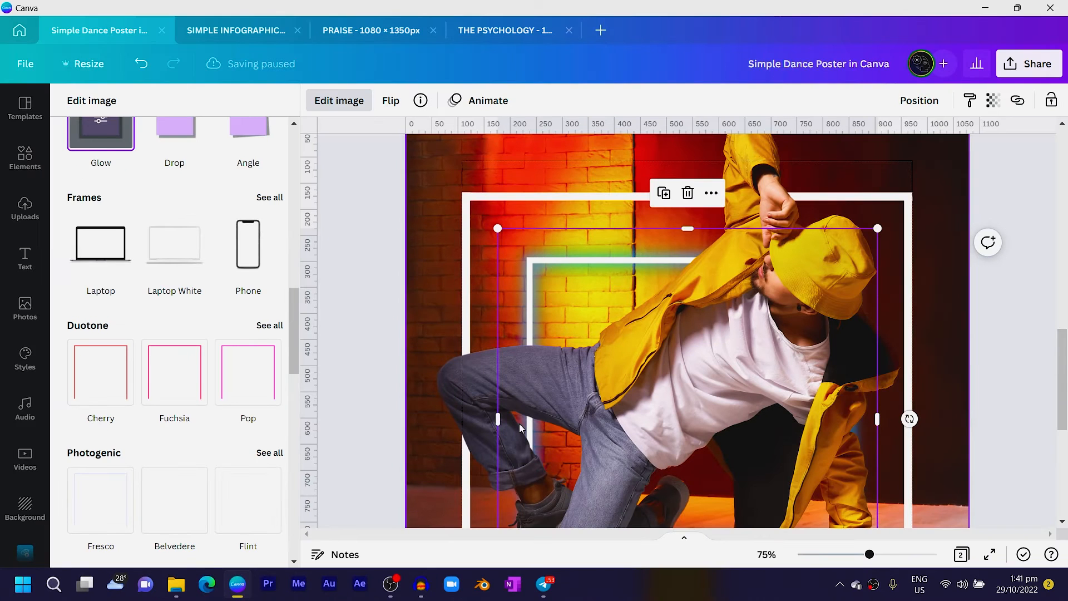
Step: Select the glowing frame to resize it to match the white frame
click(25, 208)
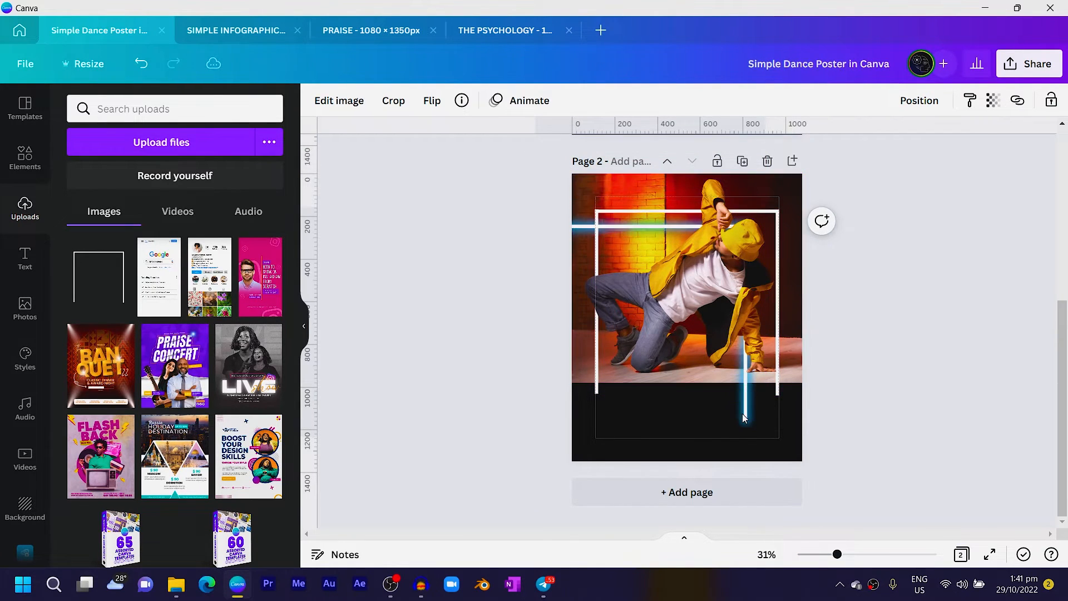
Step: Align the glow frame, add a square shape and colour it black
click(742, 418)
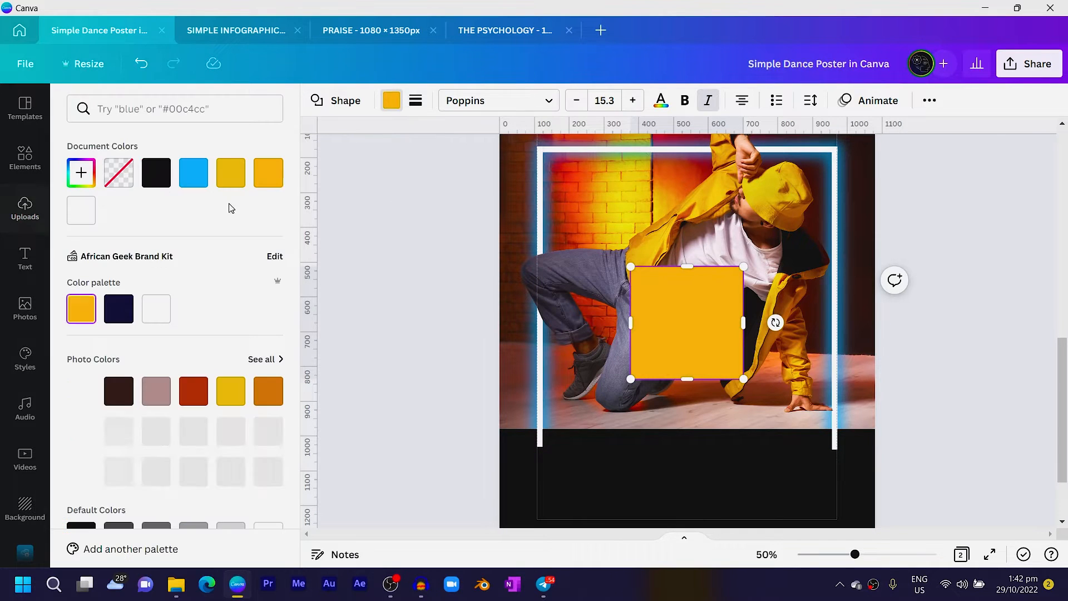
click(156, 171)
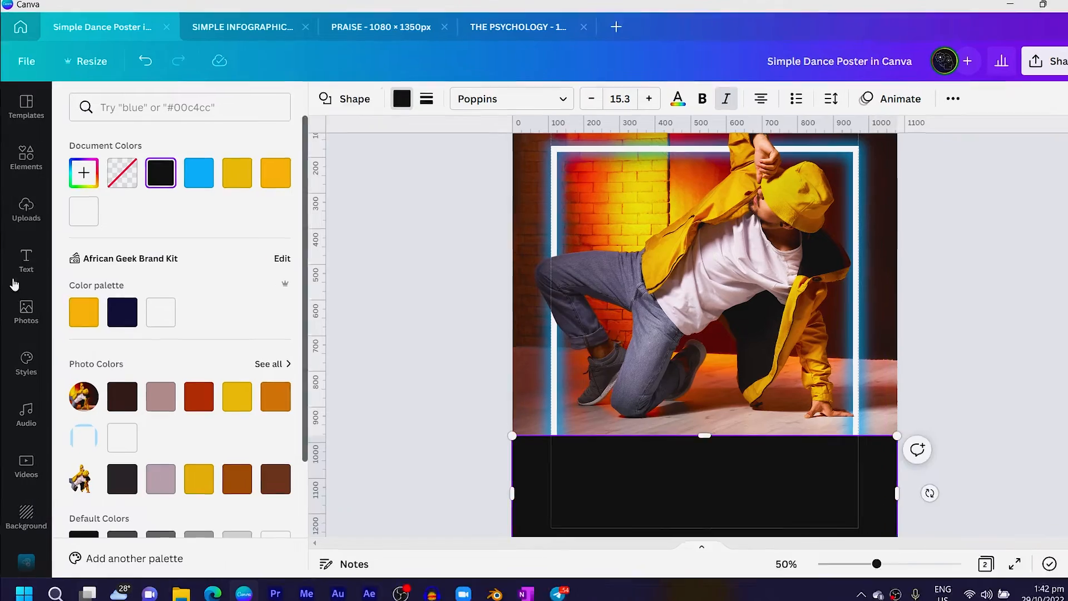
Step: Lay the uploaded black gradient image over the photo so its bottom fades to black, then add a paragraph text box
click(25, 209)
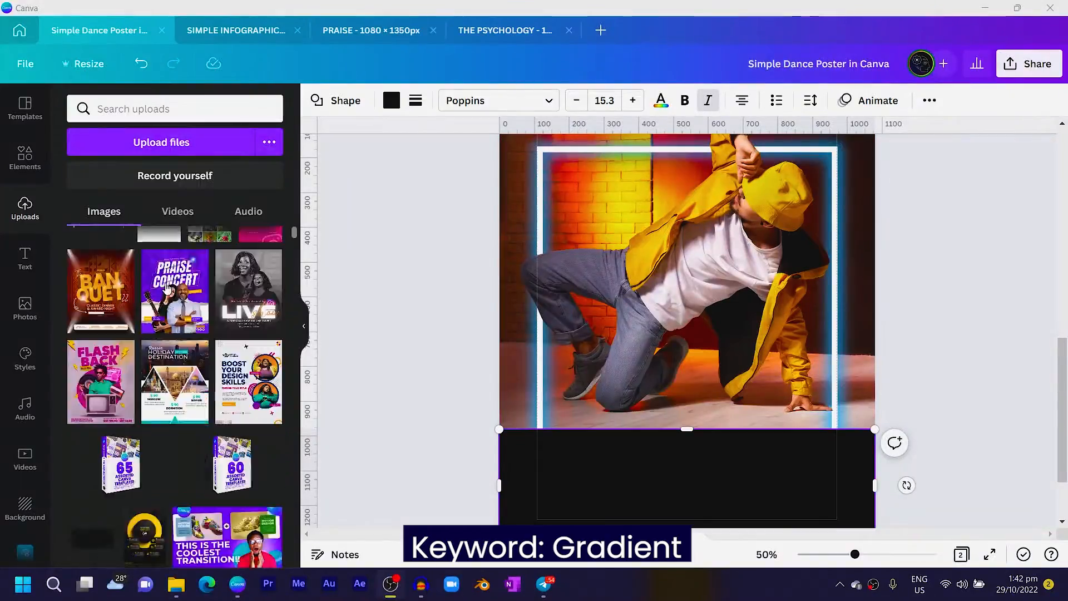
scroll(down, 3)
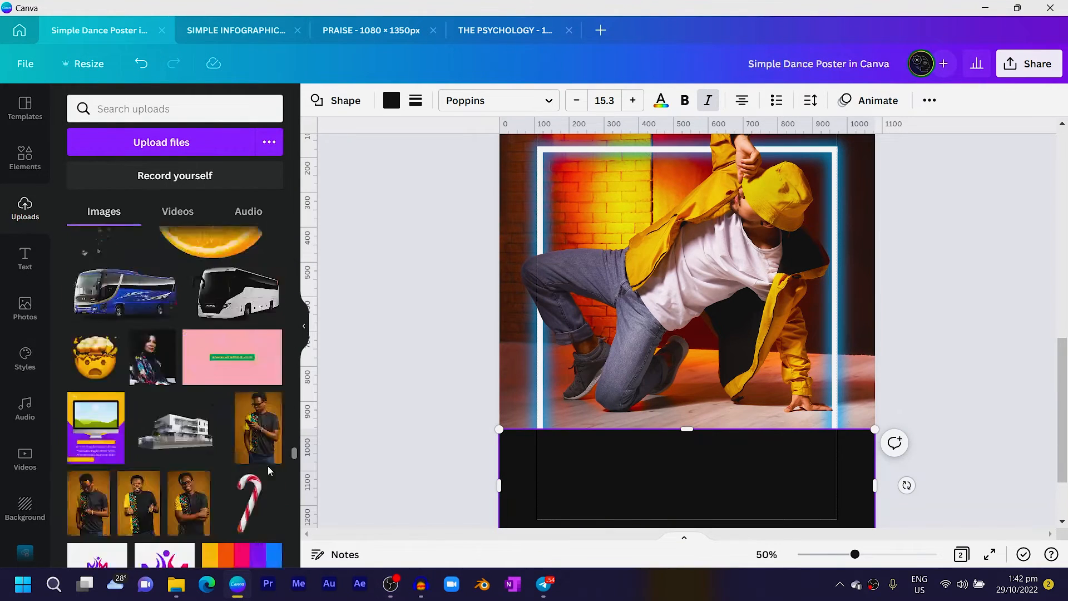
scroll(down, 3)
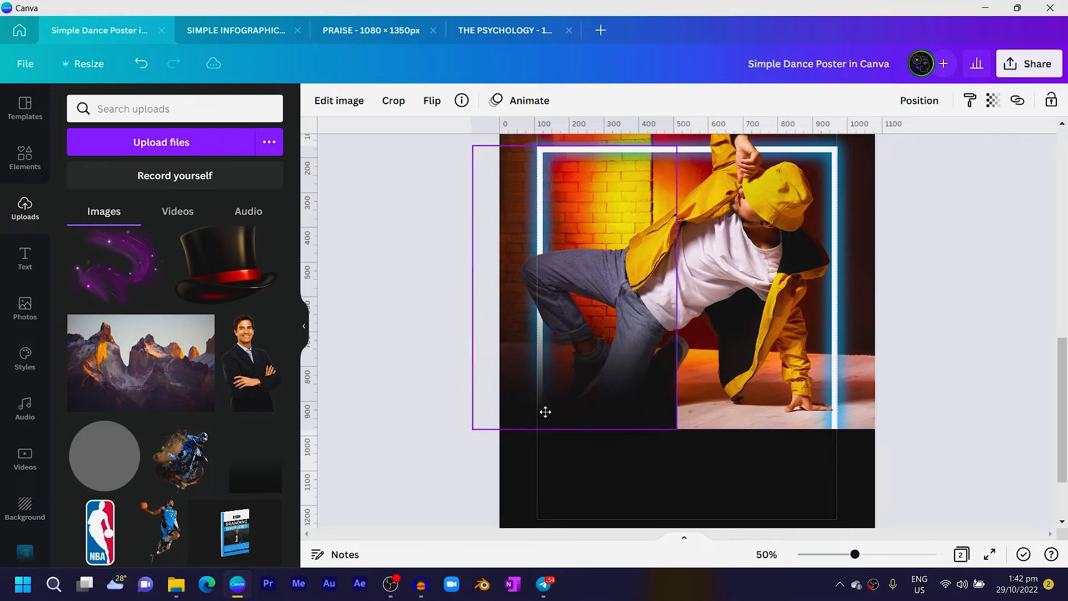
click(599, 285)
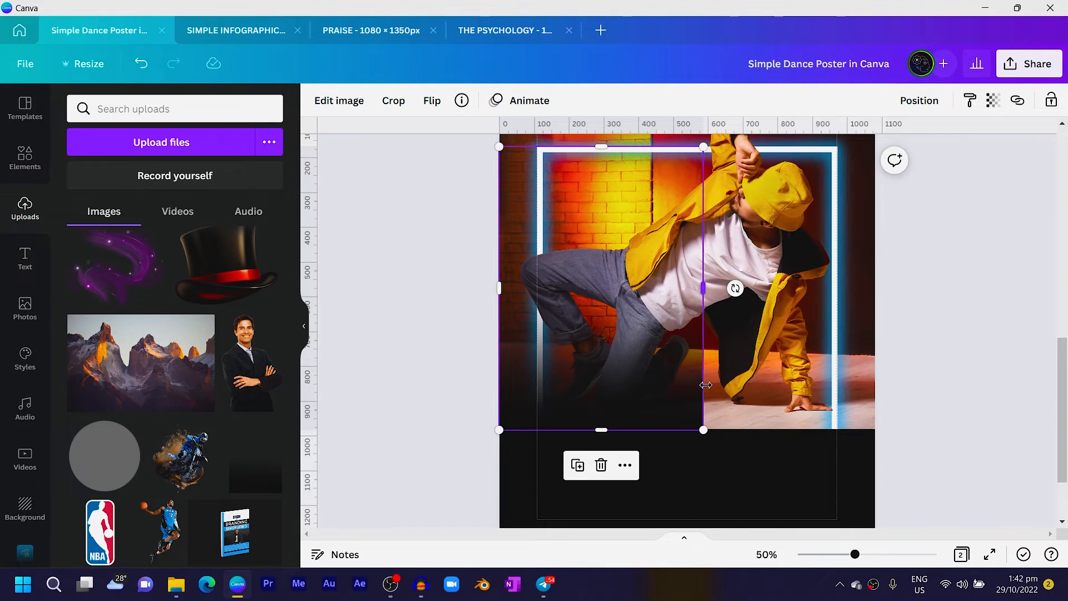
double_click(688, 286)
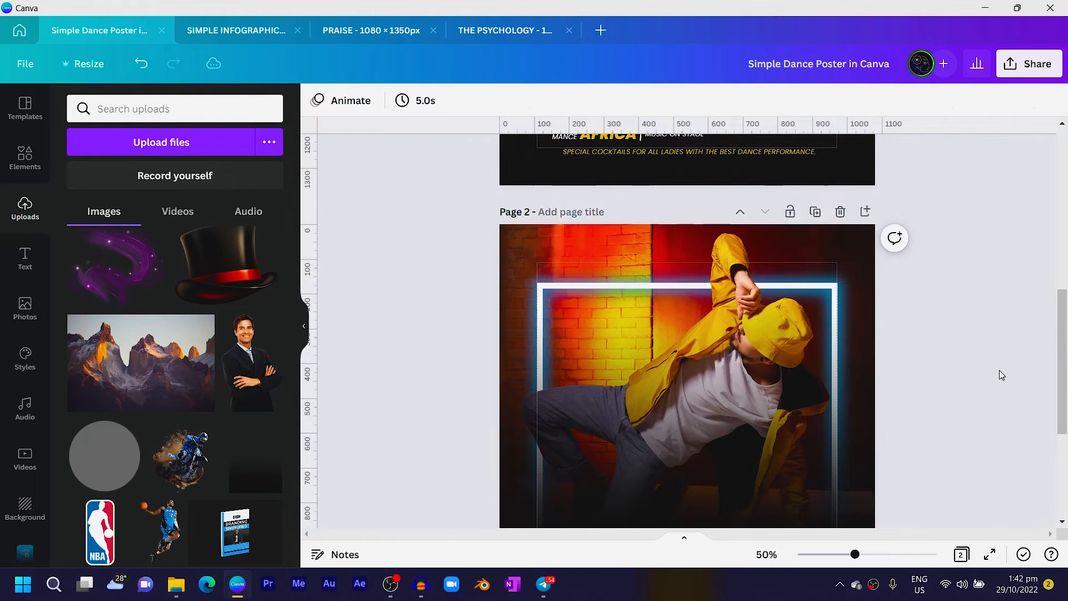
scroll(down, 3)
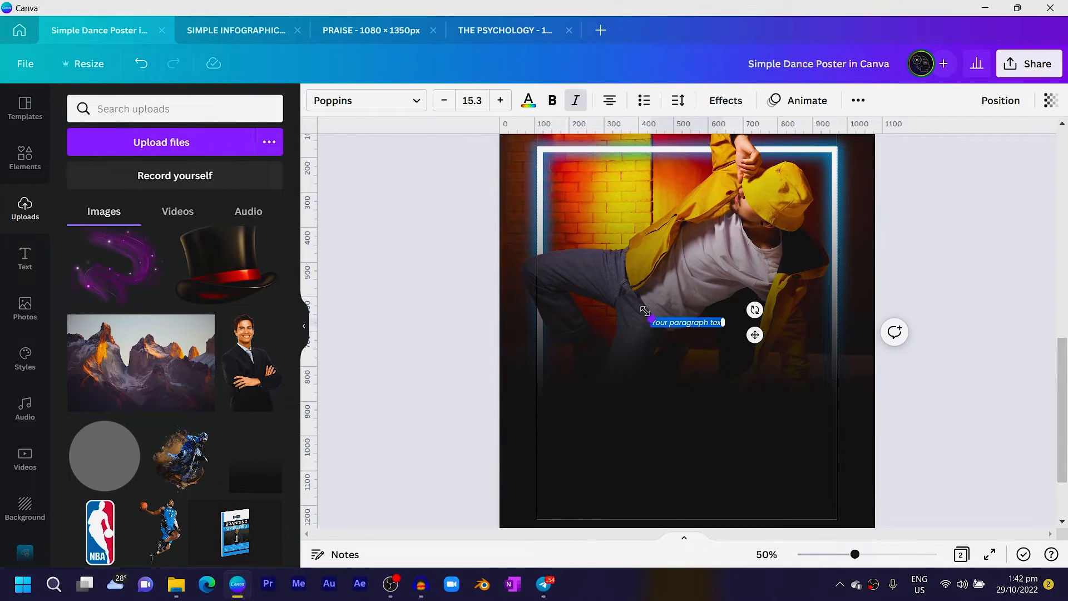
Step: Set the new text in the Kare font as a large white CRAZY title at size 204
click(366, 100)
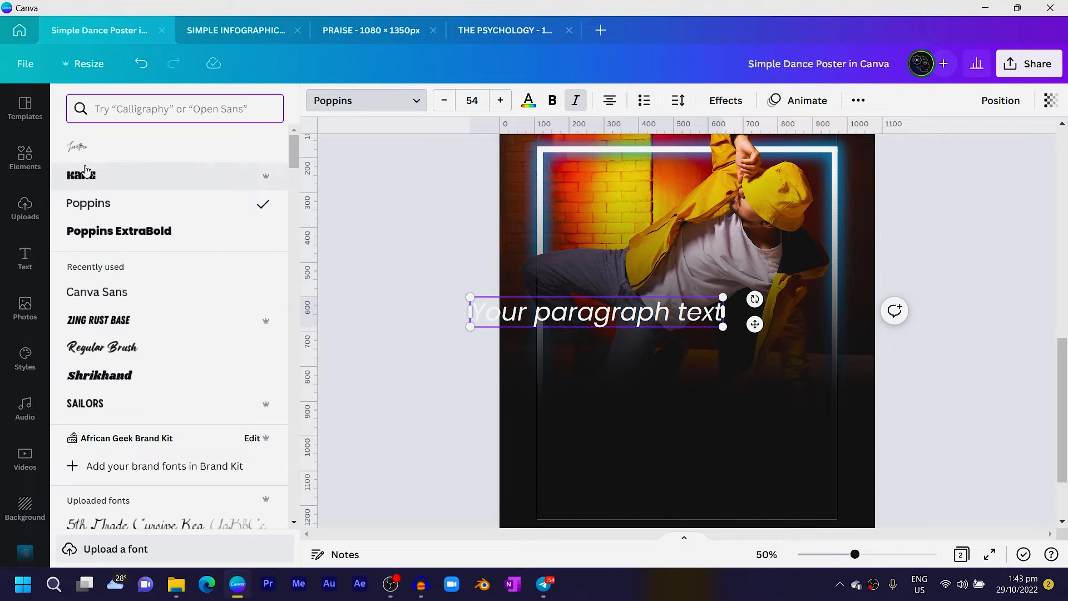
click(80, 175)
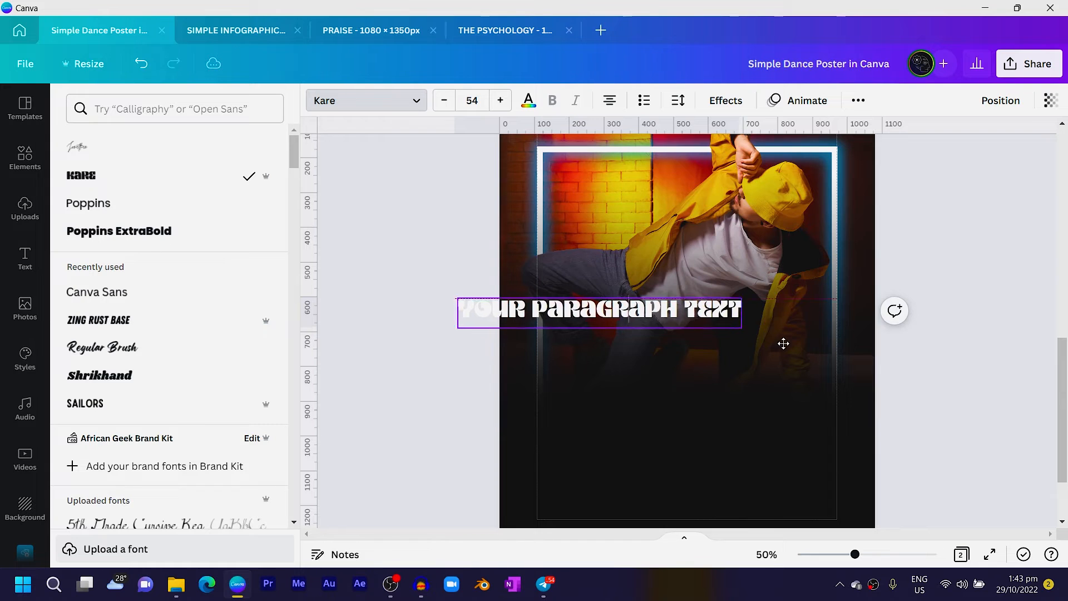
scroll(up, 3)
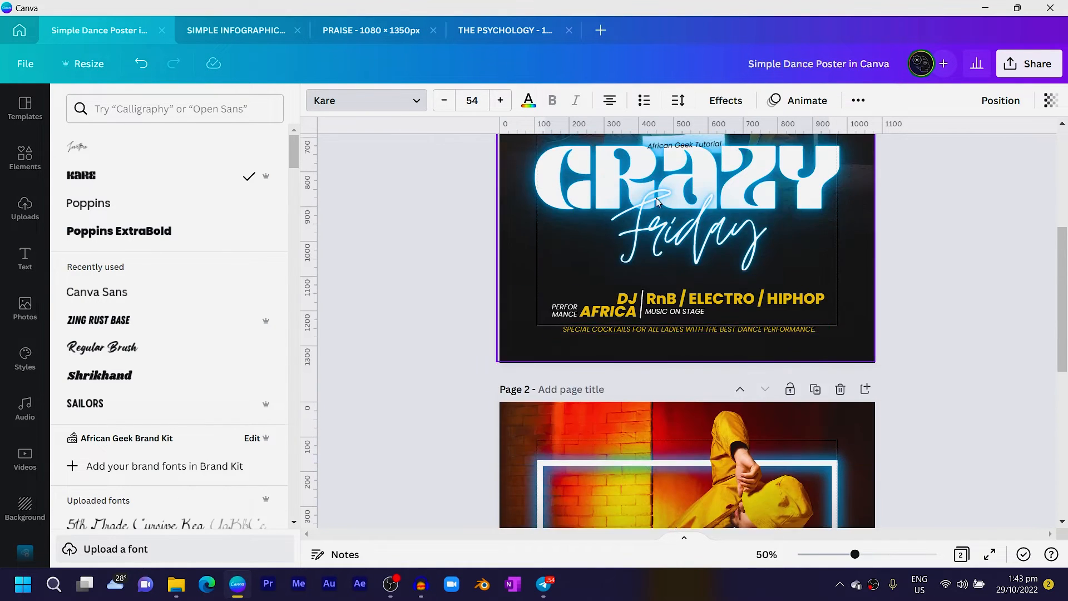
scroll(down, 3)
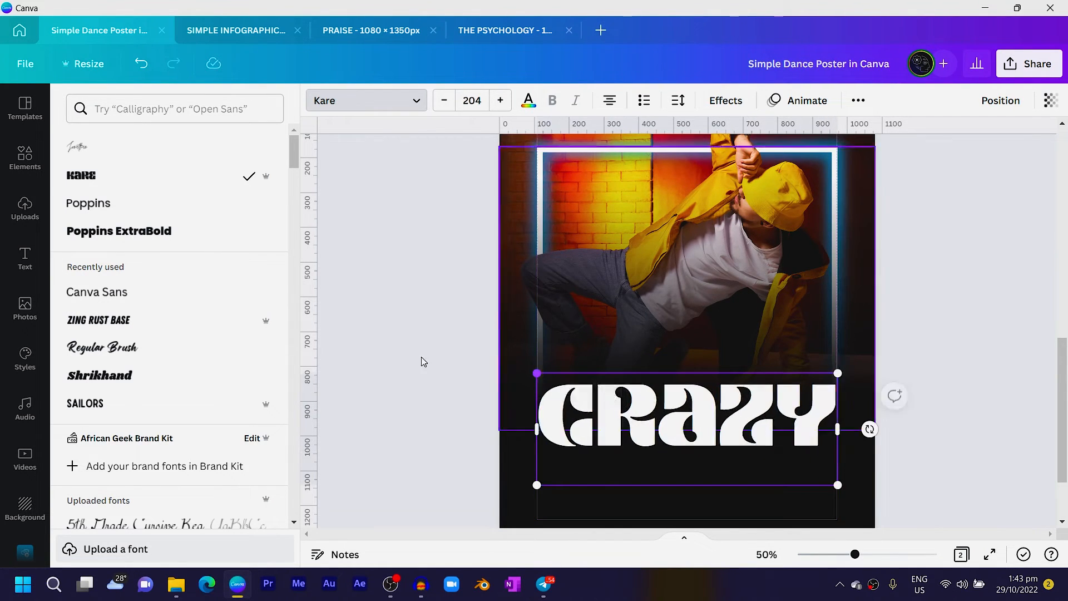
Step: Duplicate the CRAZY title and retype the copy as FRIDAY
click(25, 208)
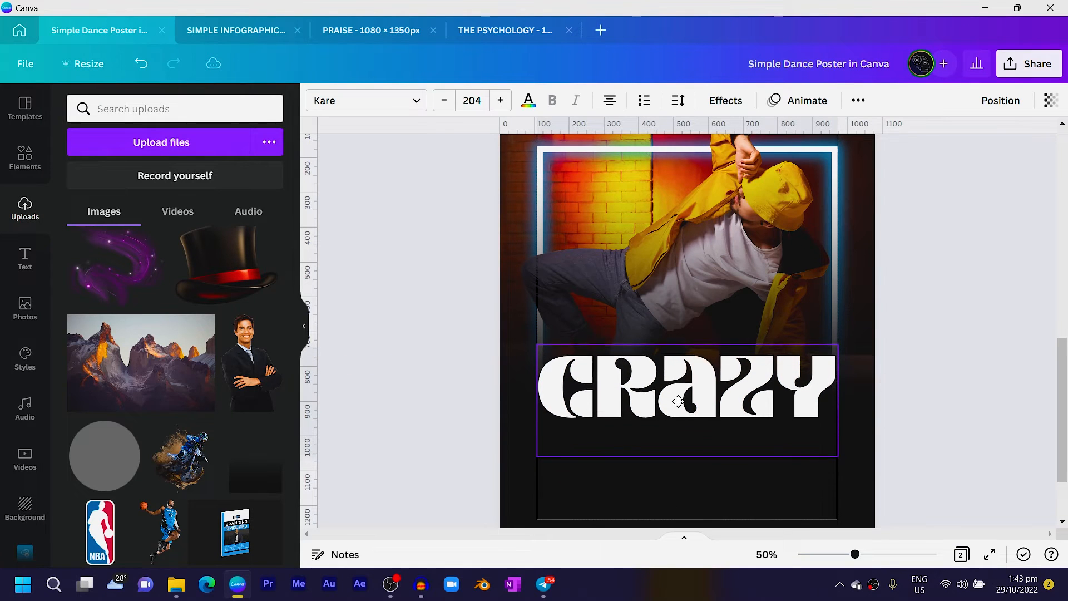
click(686, 400)
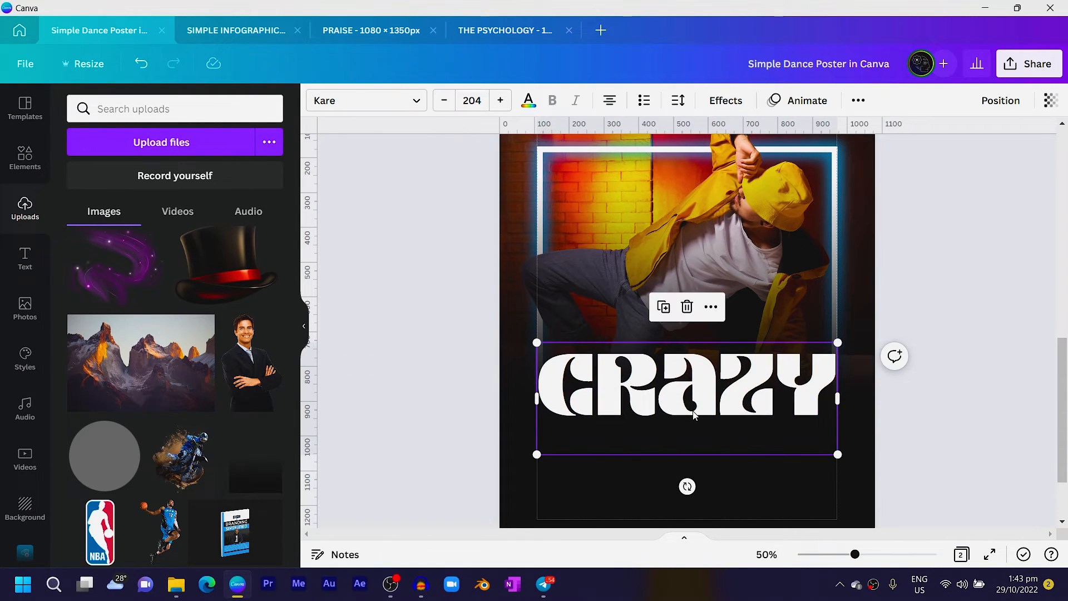
click(662, 307)
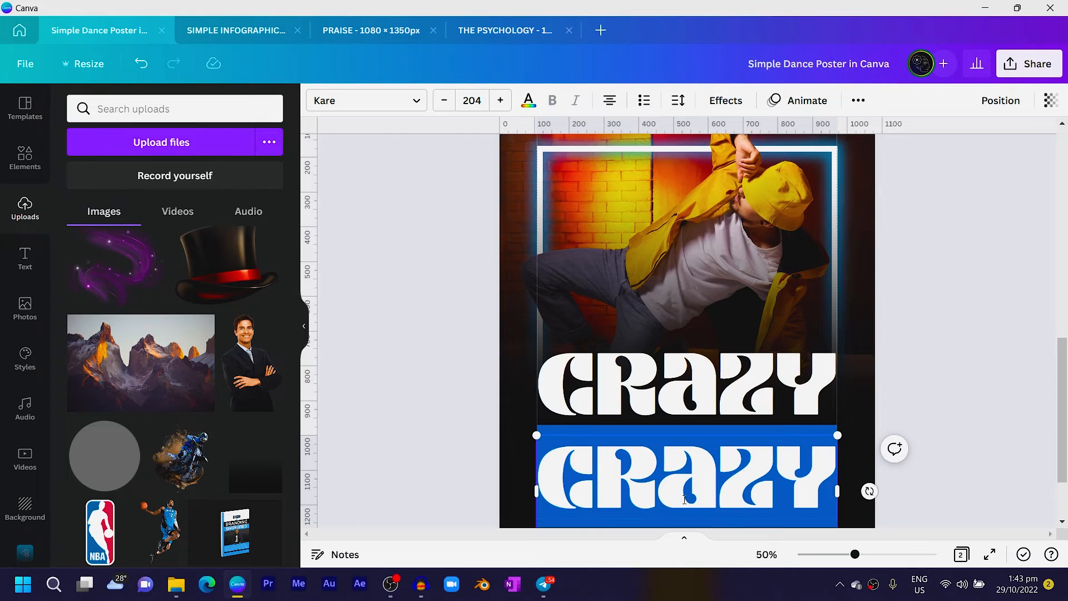
text(FRIDA)
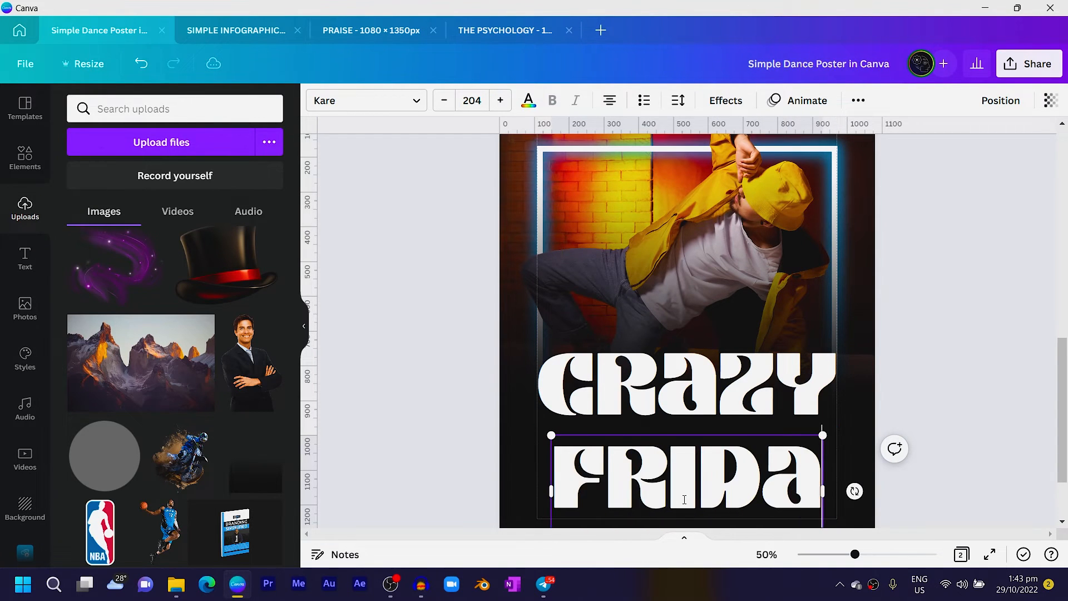
Step: Give Friday the Jonathan script font and tuck it just below CRAZY
click(366, 100)
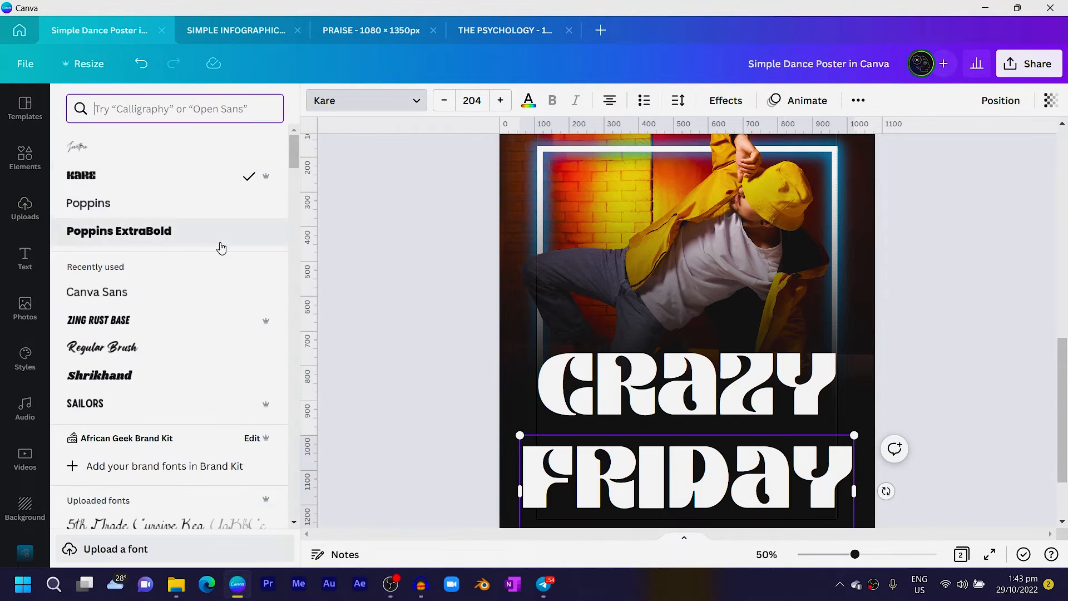
click(78, 146)
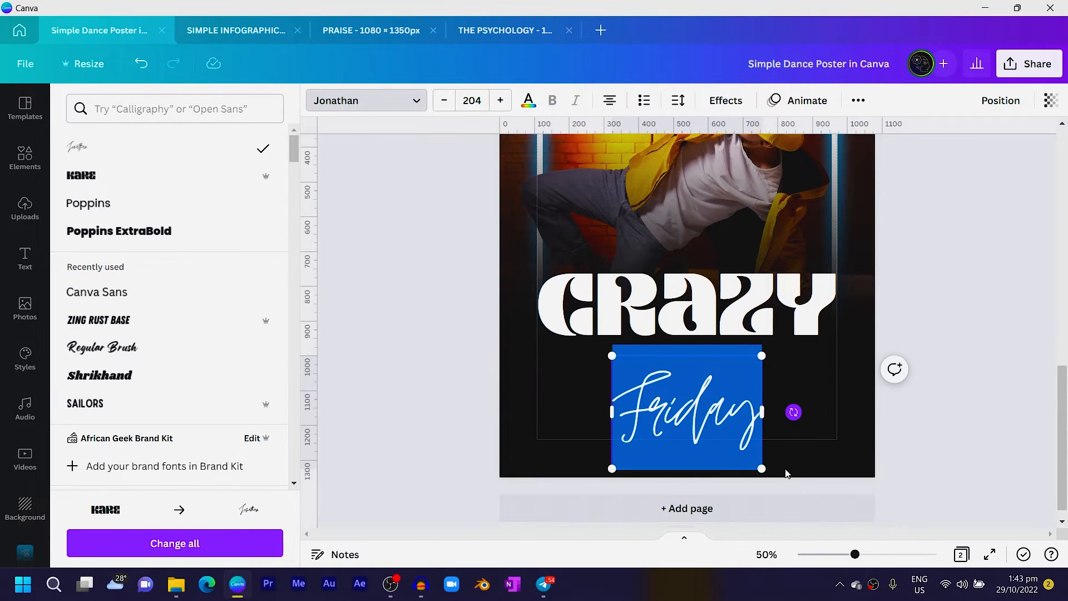
click(24, 208)
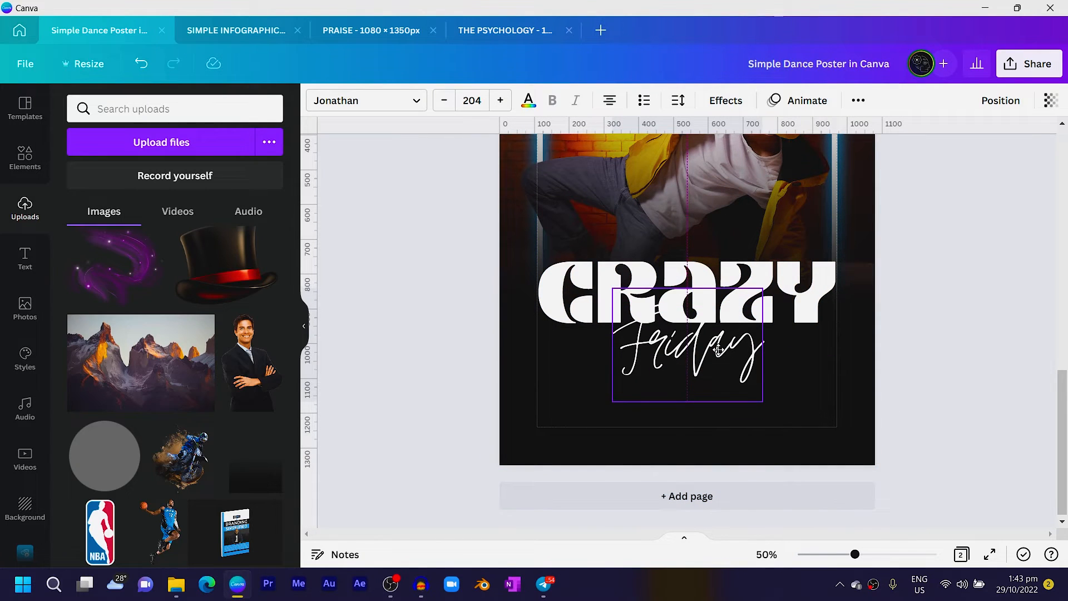
click(686, 347)
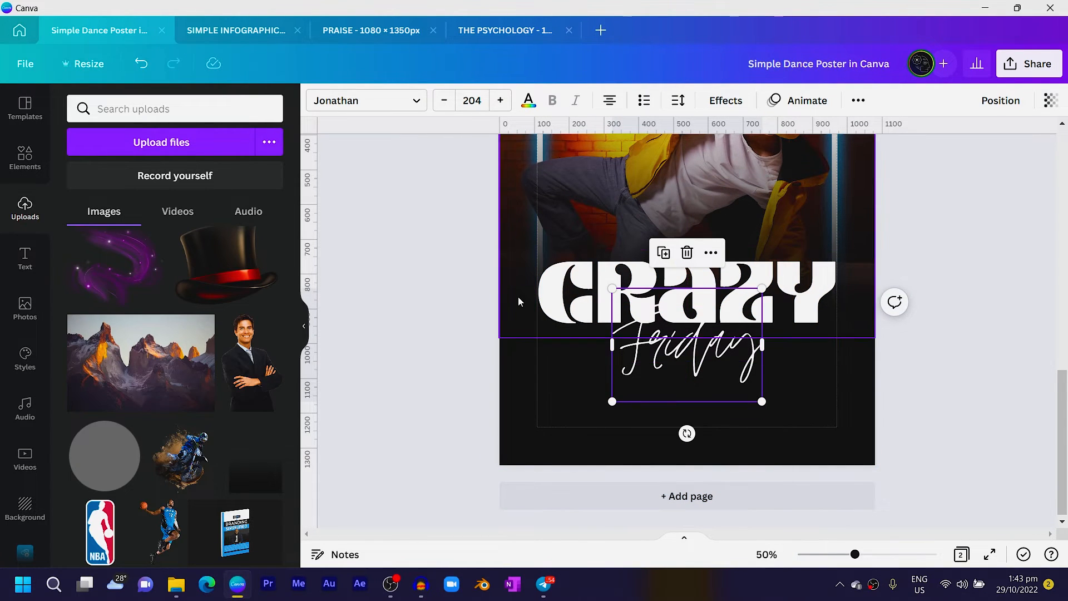
scroll(down, 3)
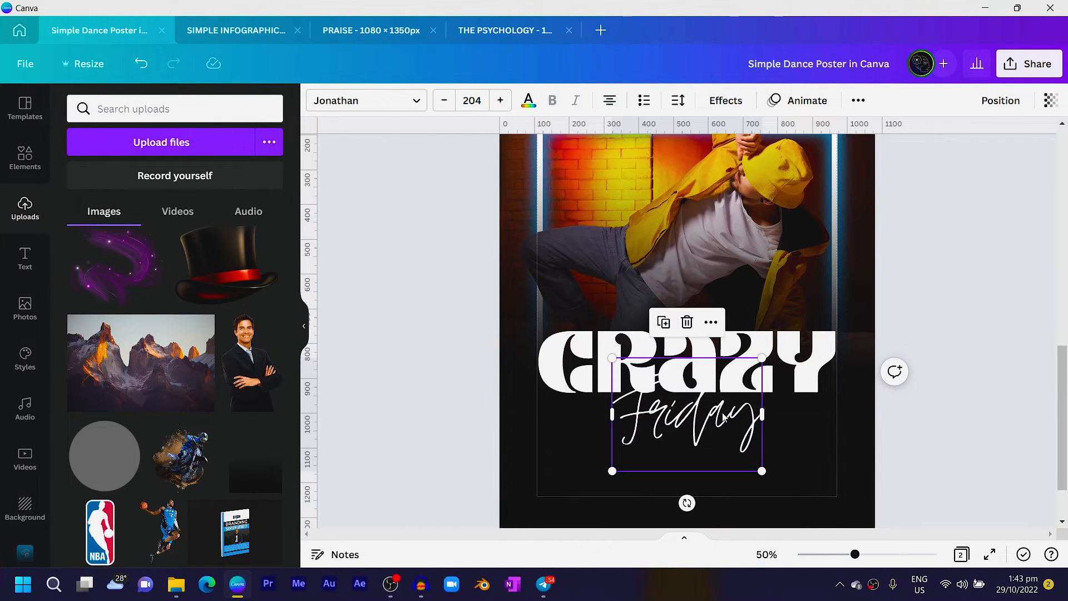
scroll(down, 3)
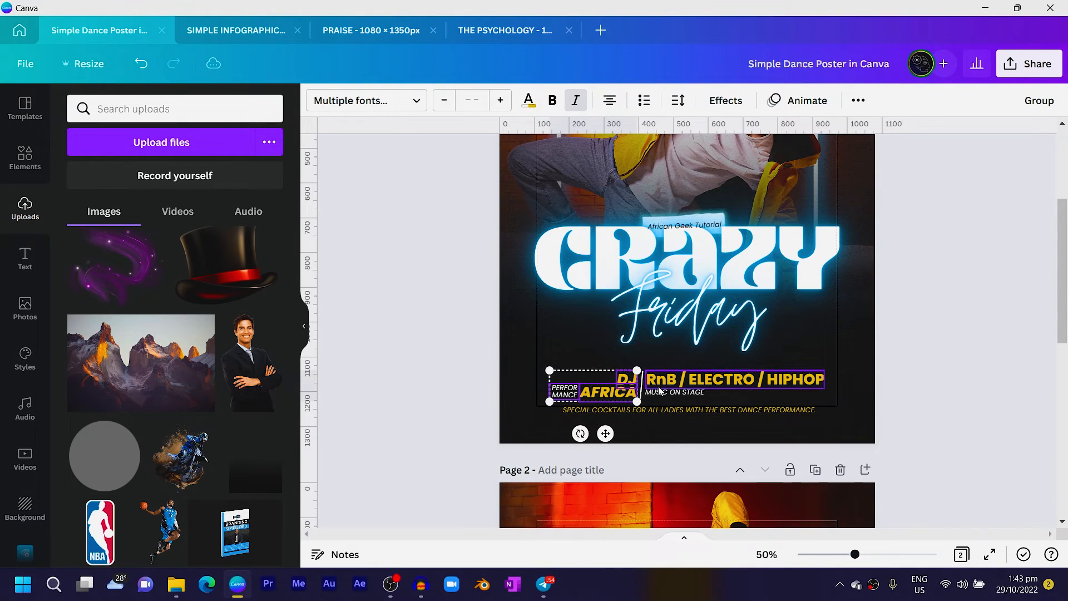
Step: Copy the yellow DJ and event details from page 1 and paste them under the titles on page 2
click(674, 392)
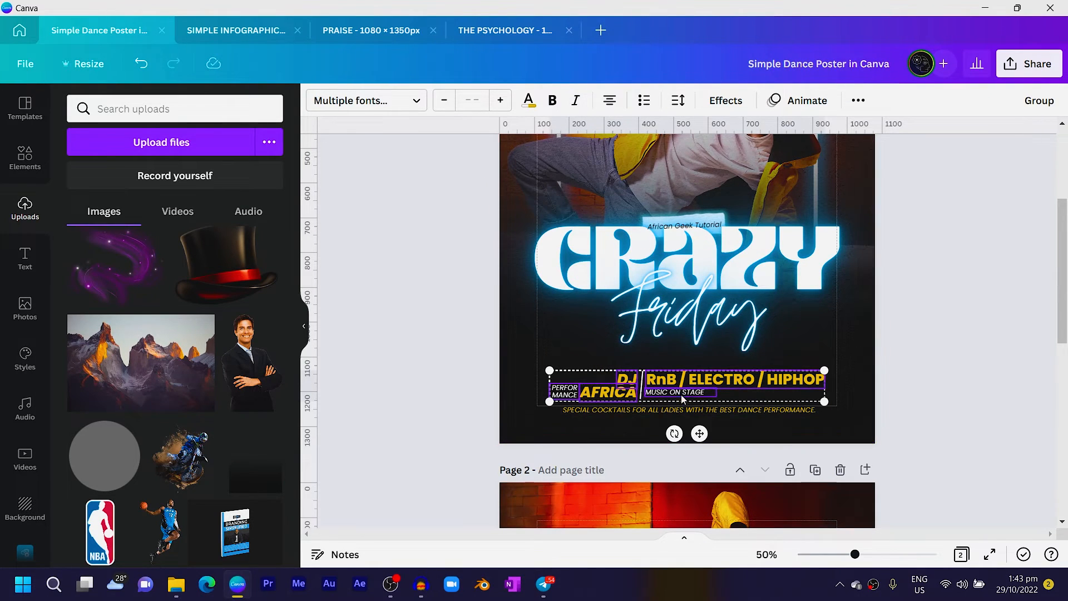
mouse_move(648, 400)
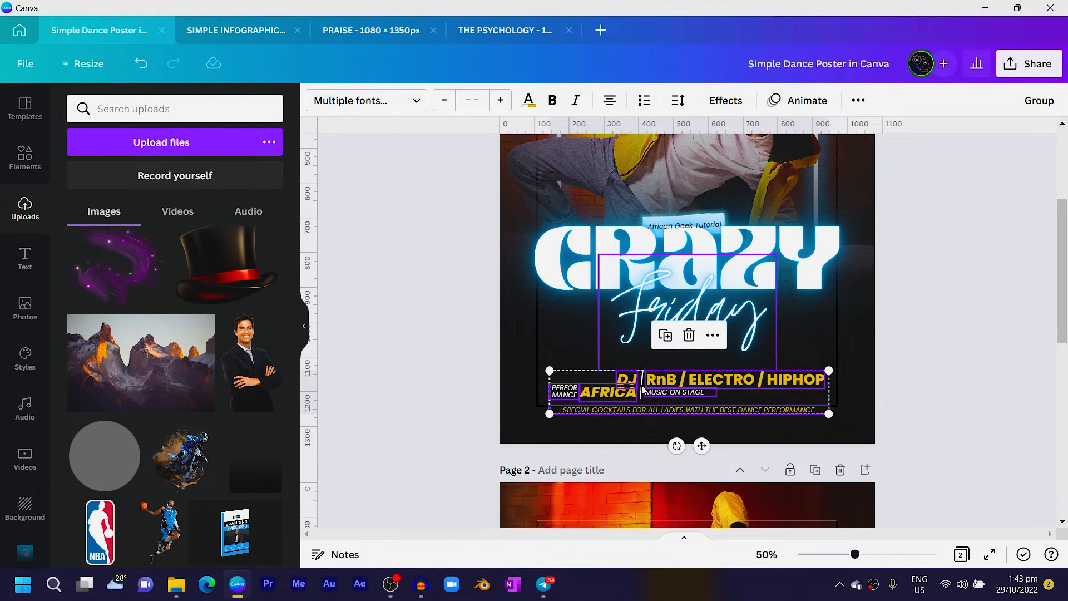
scroll(down, 3)
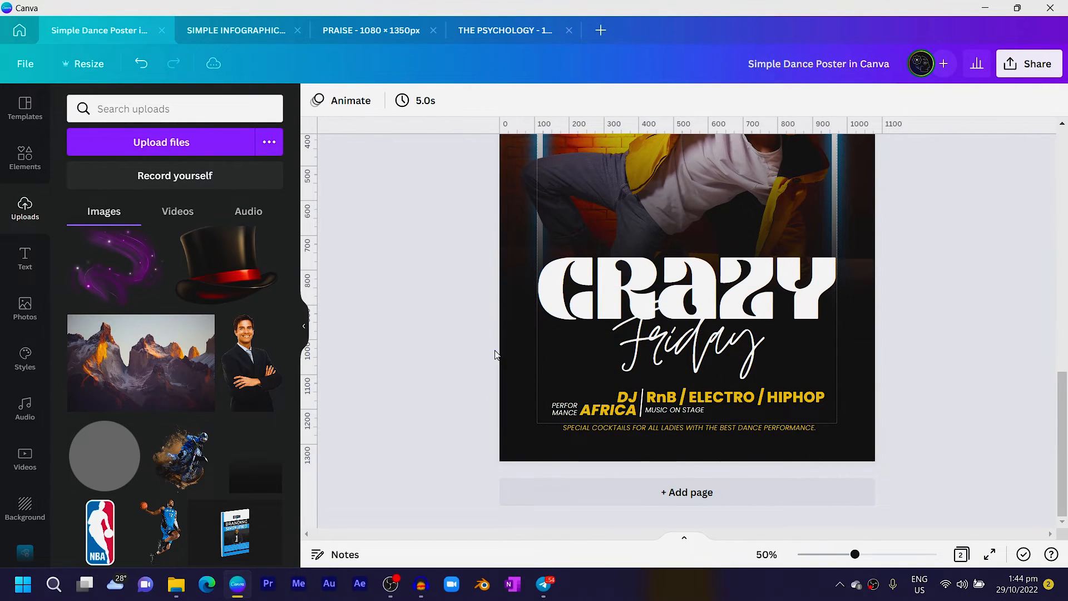
click(707, 224)
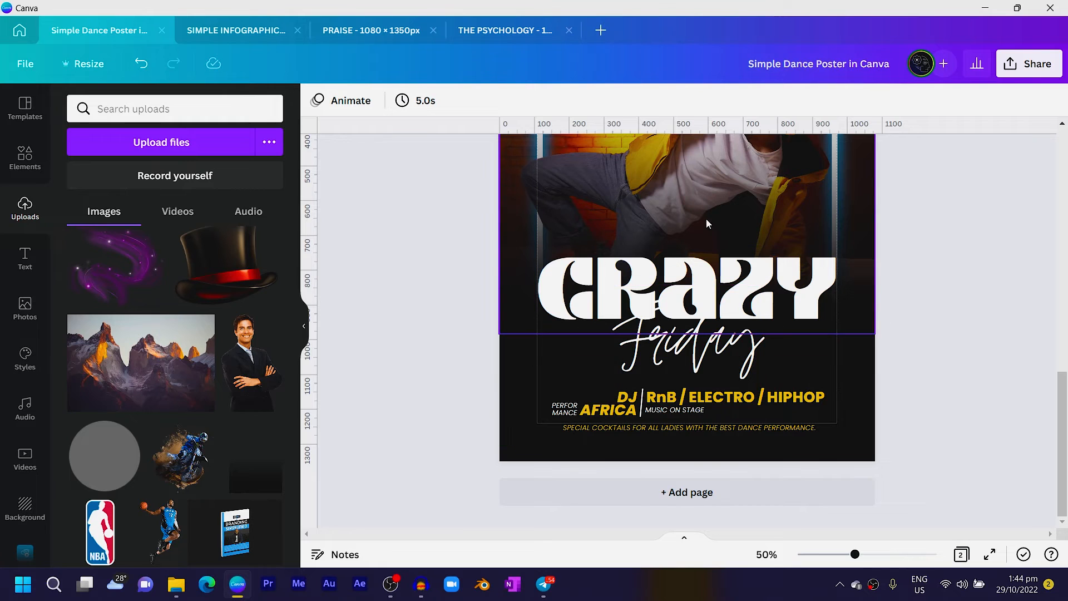
mouse_move(515, 205)
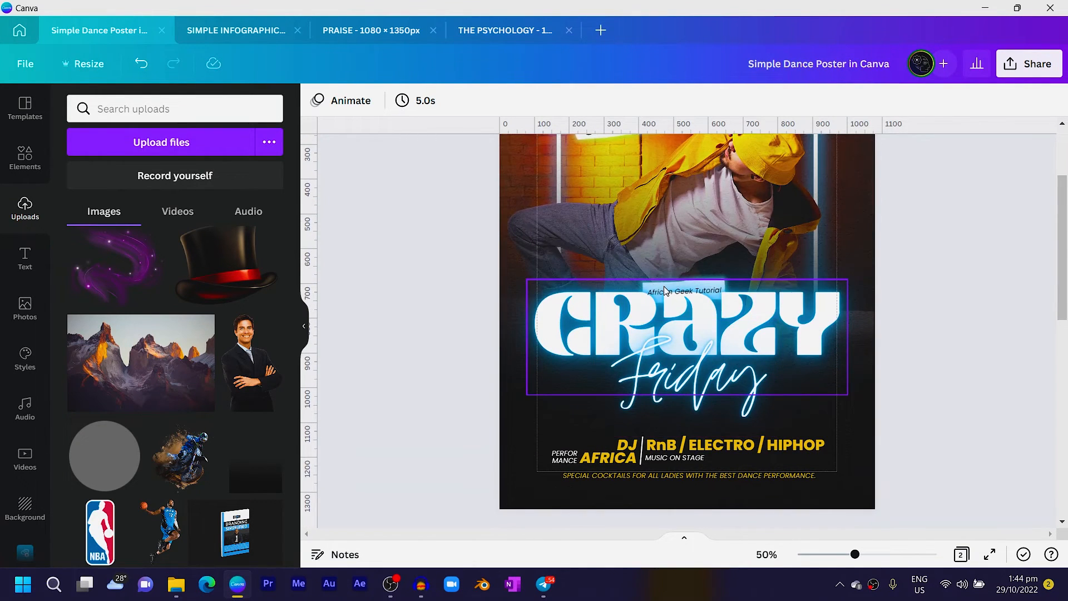
scroll(down, 3)
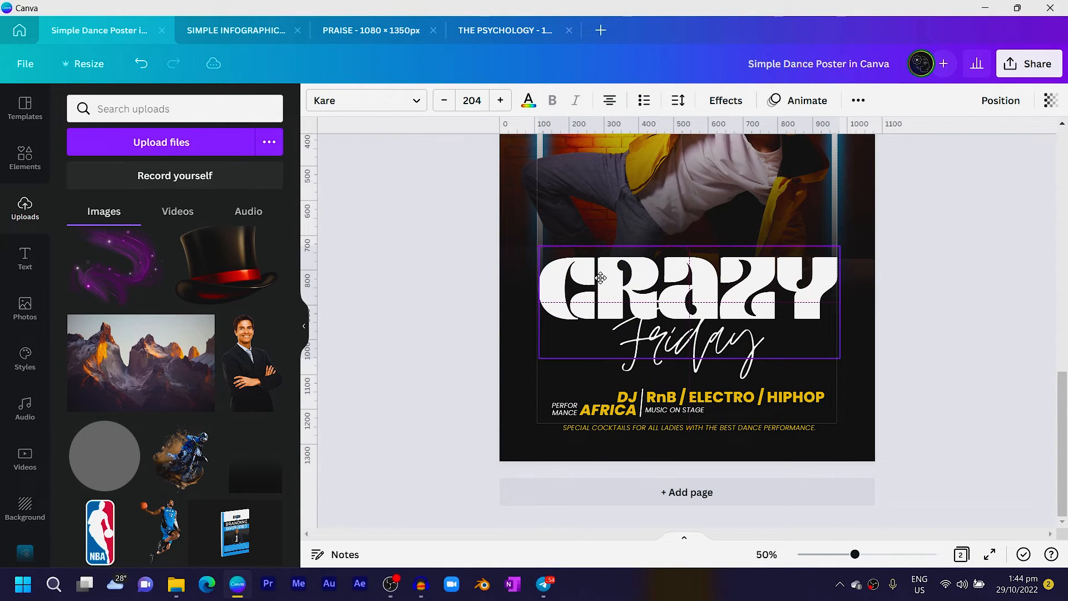
Step: Give the CRAZY title a Neon effect in blue
click(724, 101)
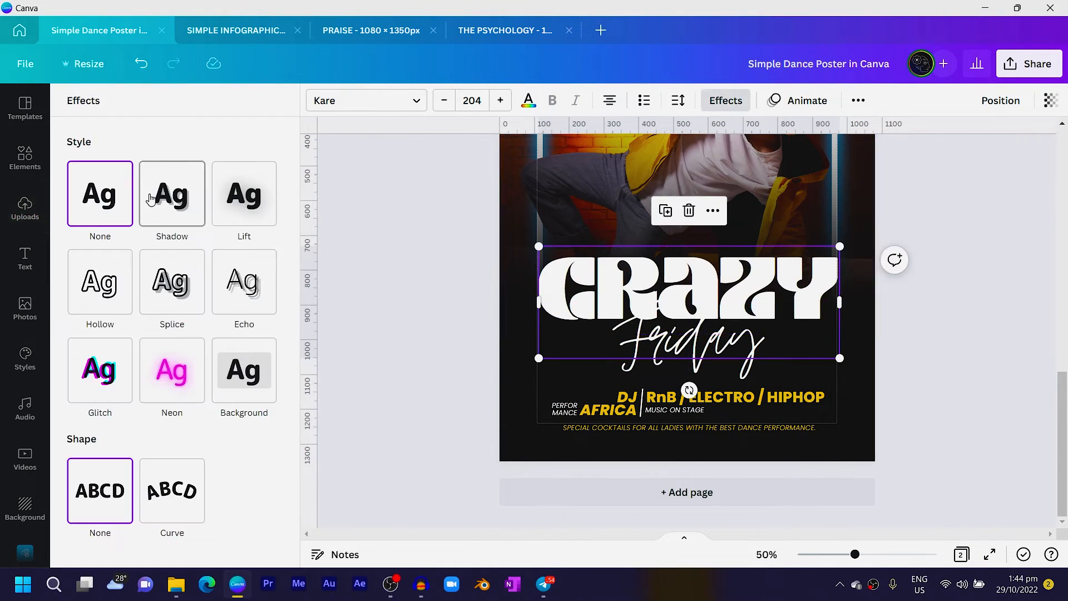
click(171, 369)
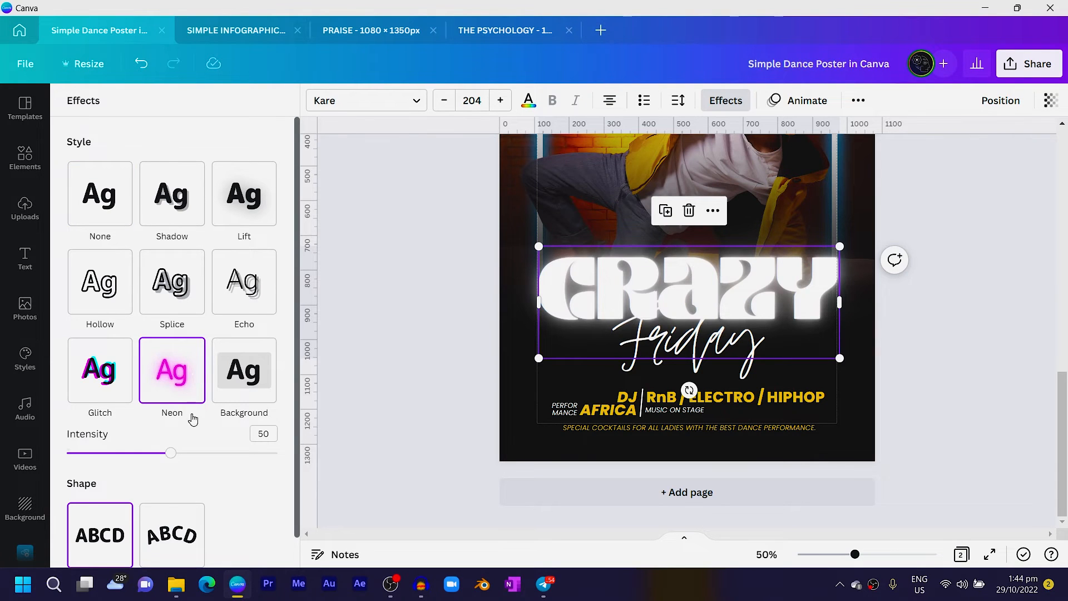
mouse_move(527, 101)
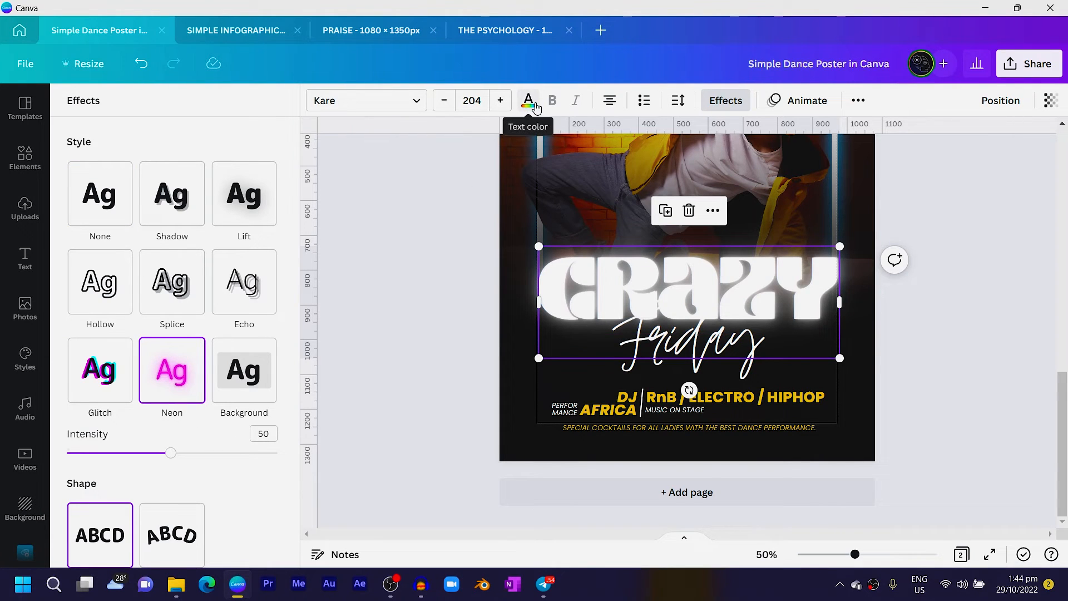
click(527, 100)
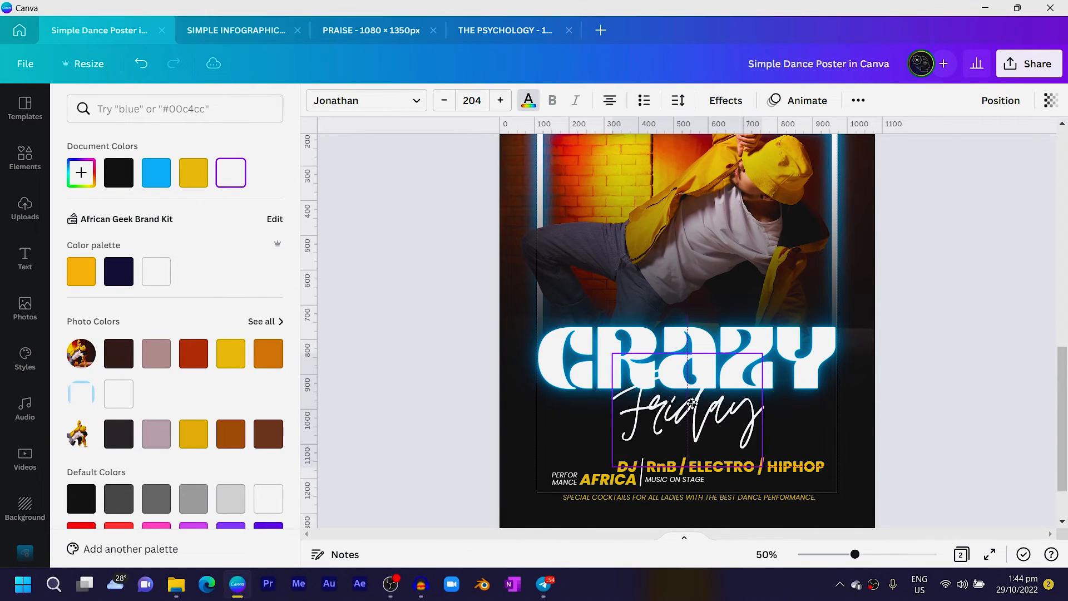
Step: Give the Friday title the same blue Neon glow
click(724, 100)
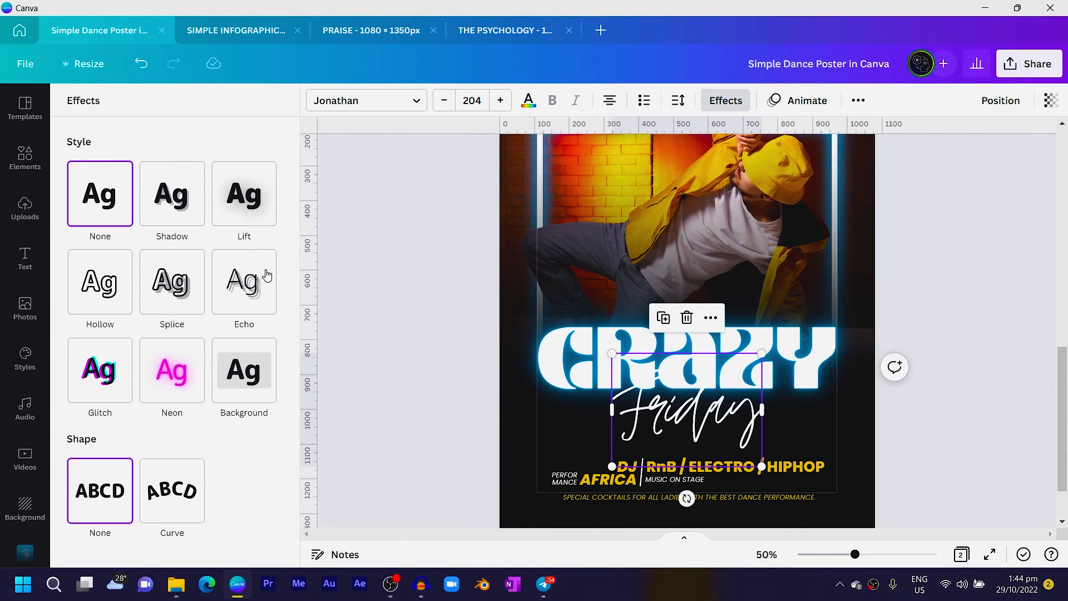
click(171, 369)
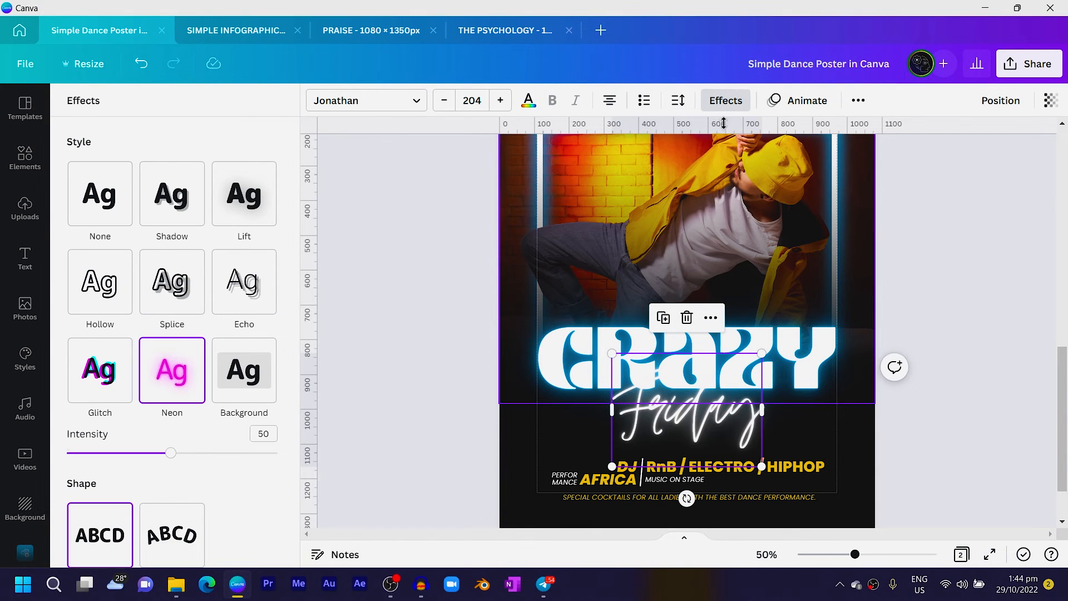
click(527, 100)
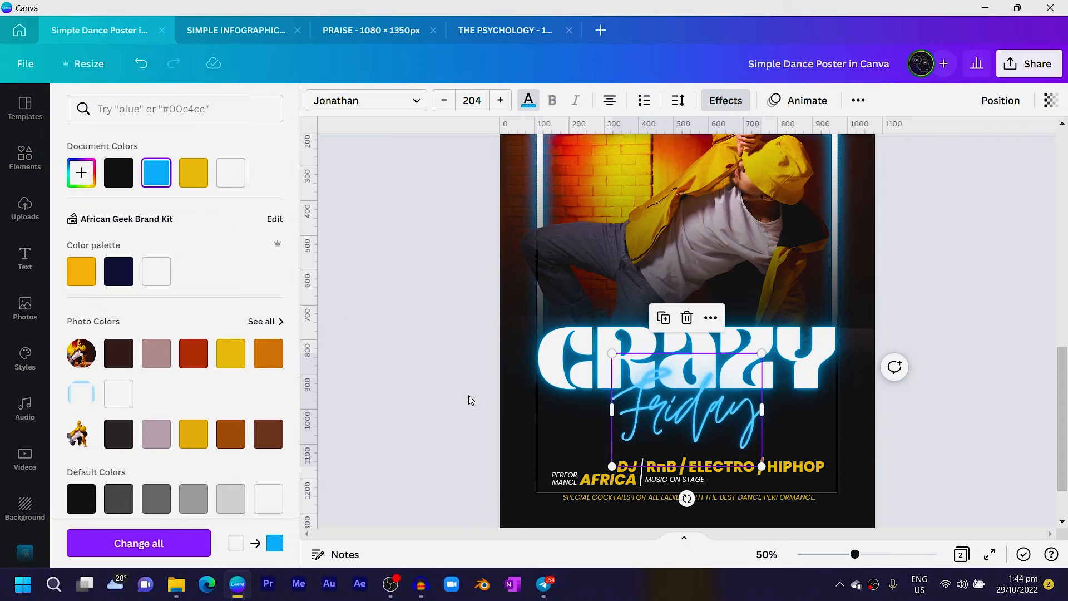
click(24, 208)
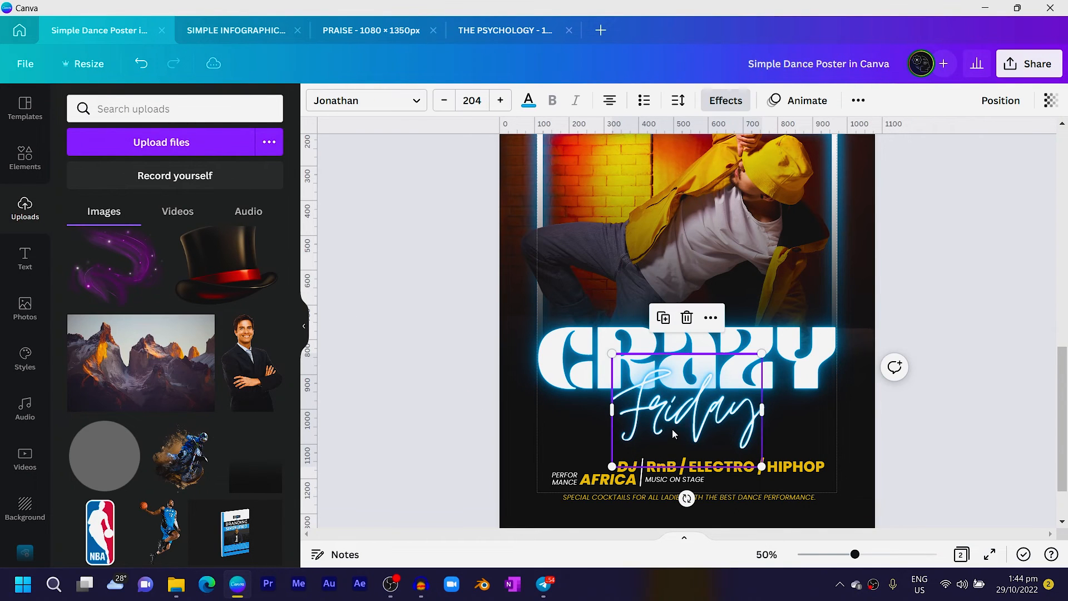